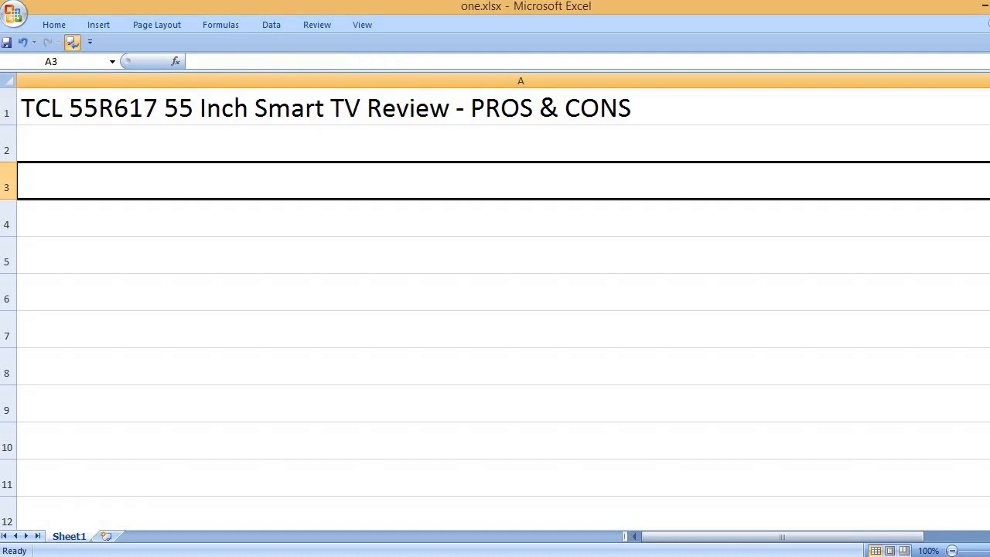
Enter the PROS heading in A3 and 'Fabulous picture' in A5
text(PRO)
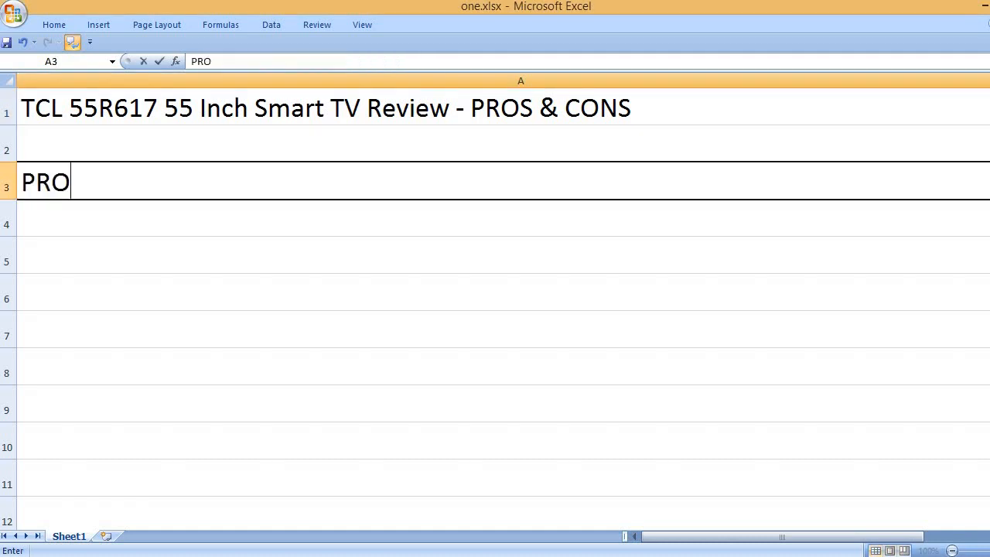
text(S)
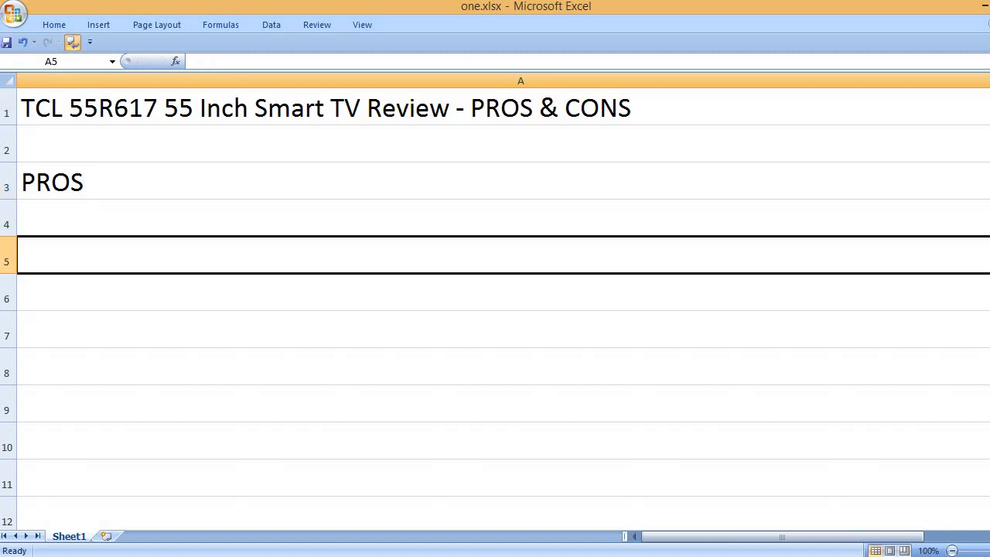
text(Fabul)
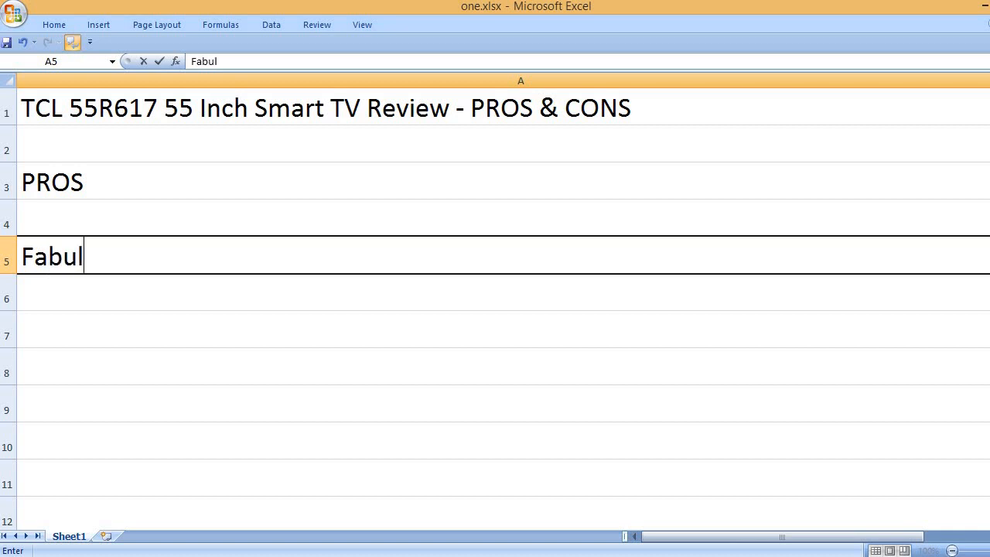
text(ous picture)
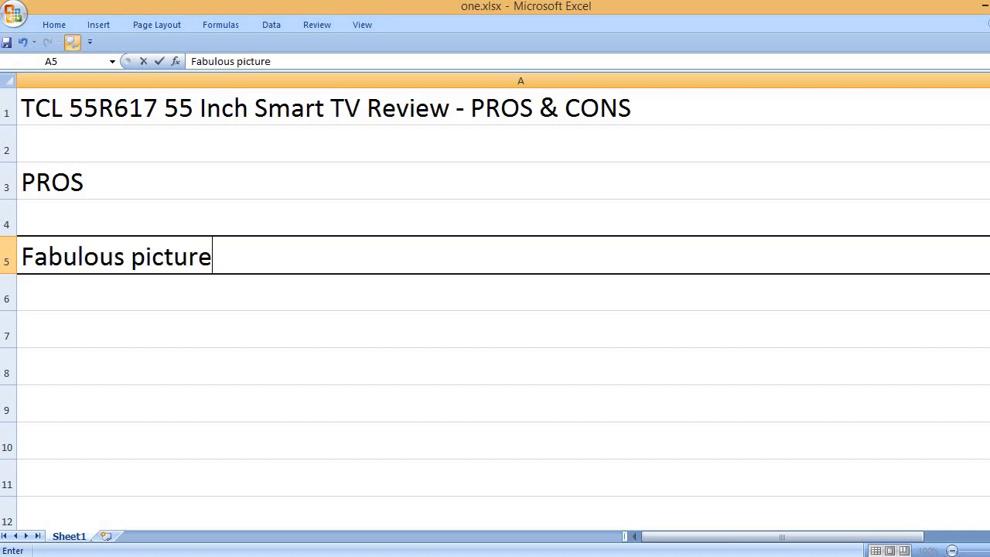
Enter 'Impressive contrast and brightness' in A7
text(Ik)
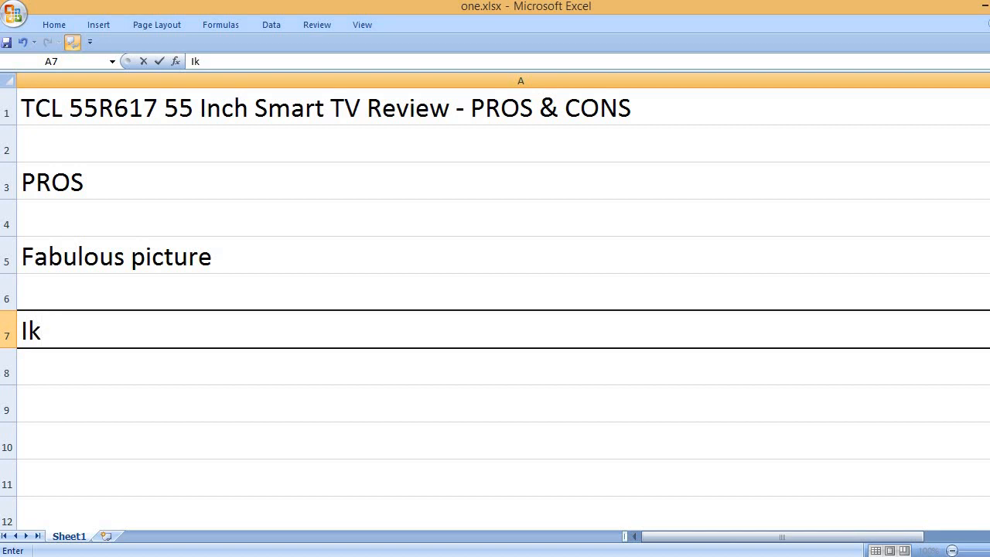
text(Impressive contrast and)
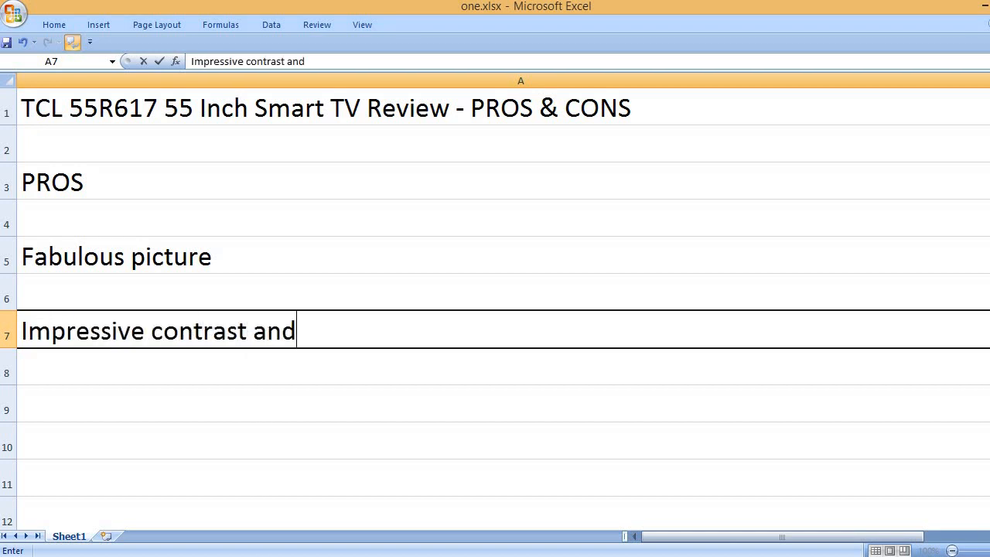
text(brightness)
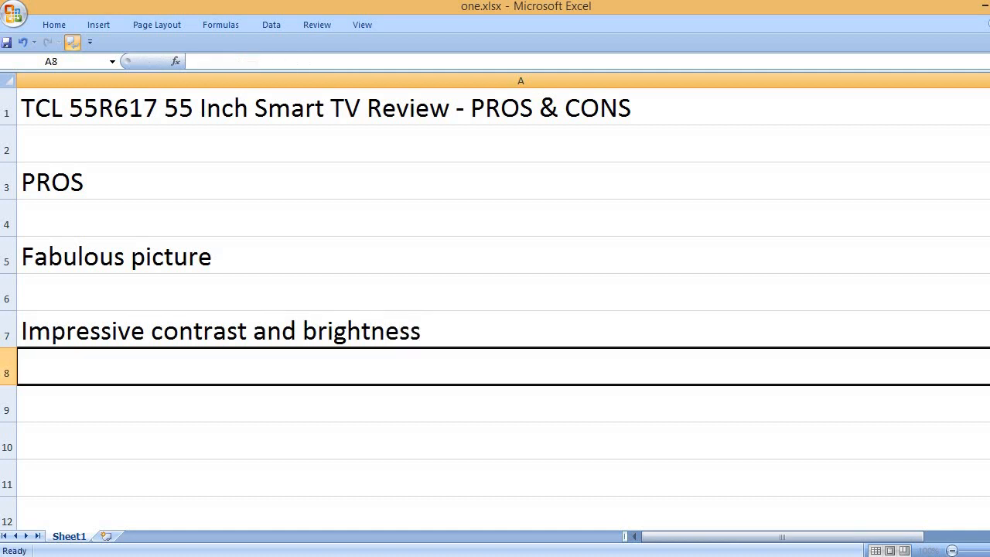
Enter pros 'Great operating system', 'Easy to mount and use' and 'Simple Wi-Fi configuration'
text(Great opera)
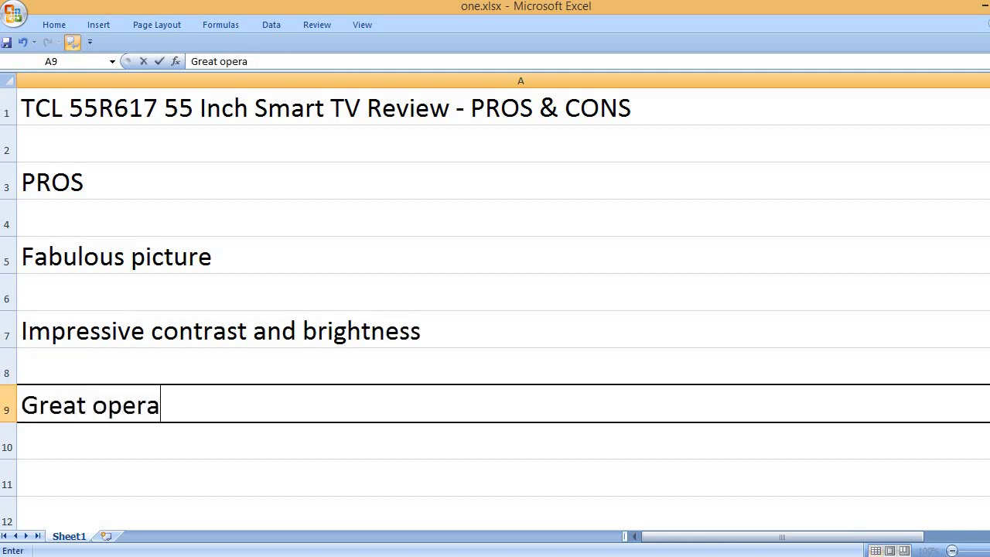
text(ting system)
click(503, 478)
text(Easy)
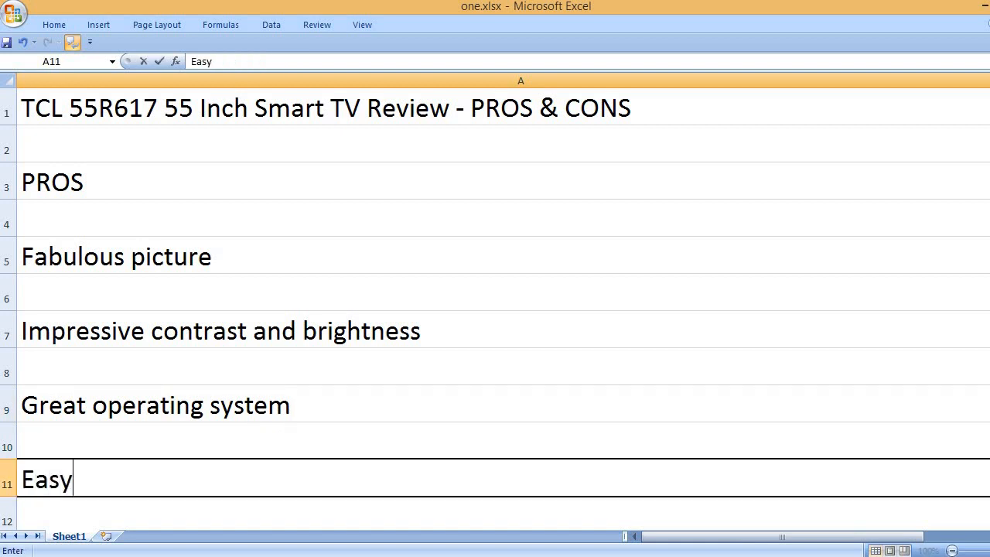
text(to mount and use)
text(Simple Wi)
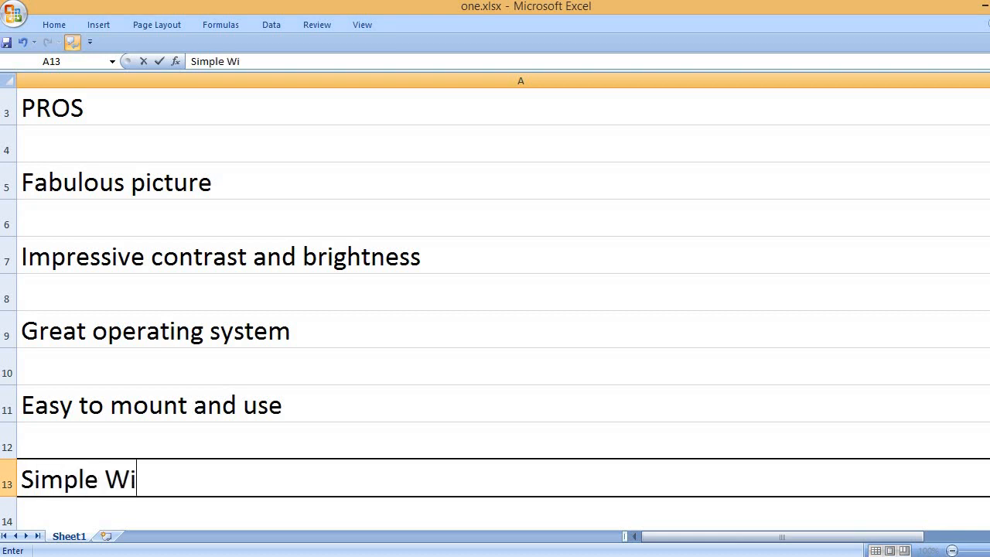
text(-Fi configuration)
text(B)
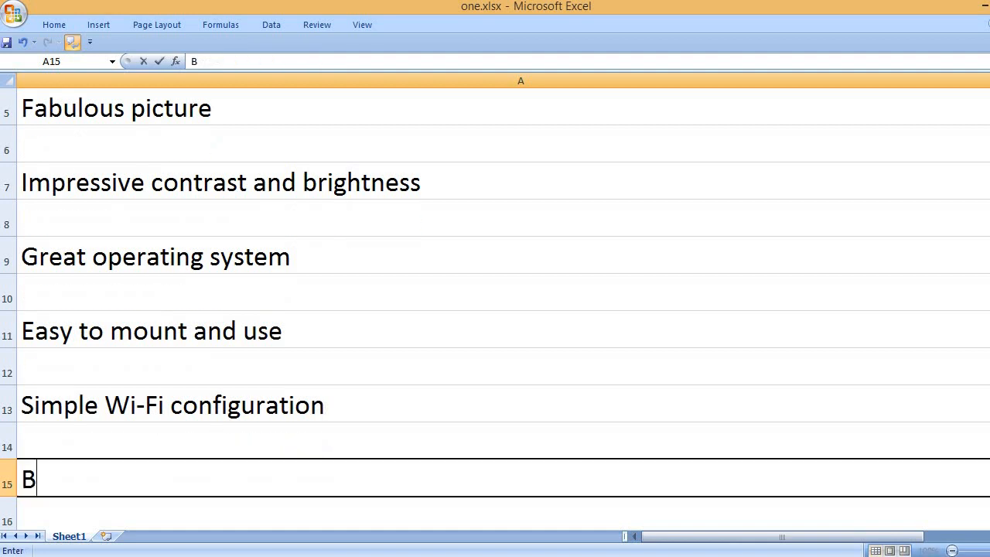
Enter the pro 'Bright and sharp picture colors' in A15
text(right and s)
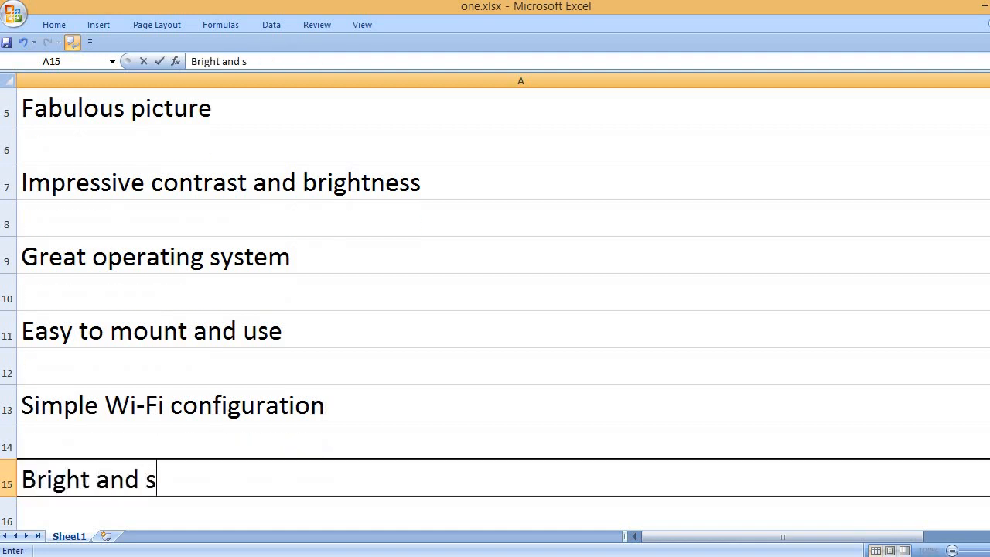
text(har)
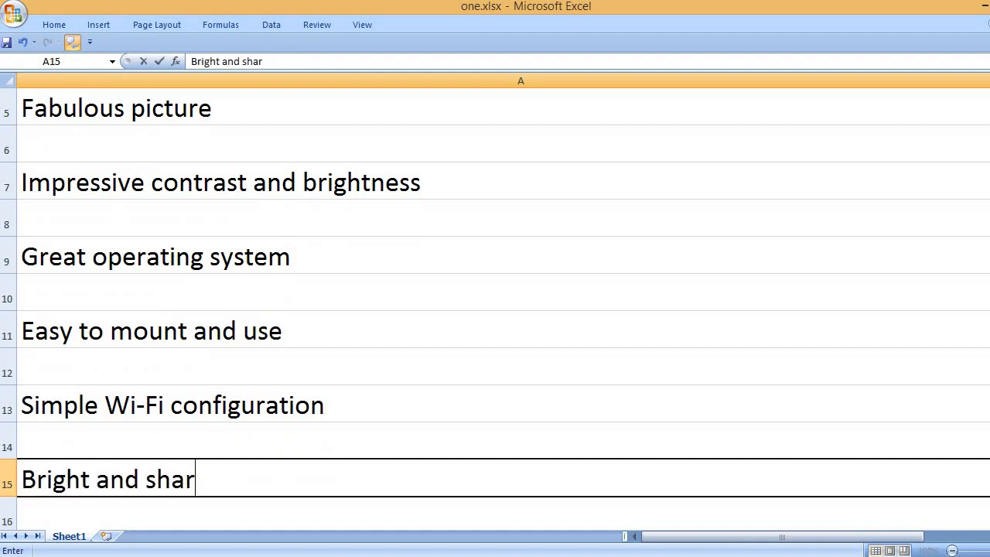
text(p pict)
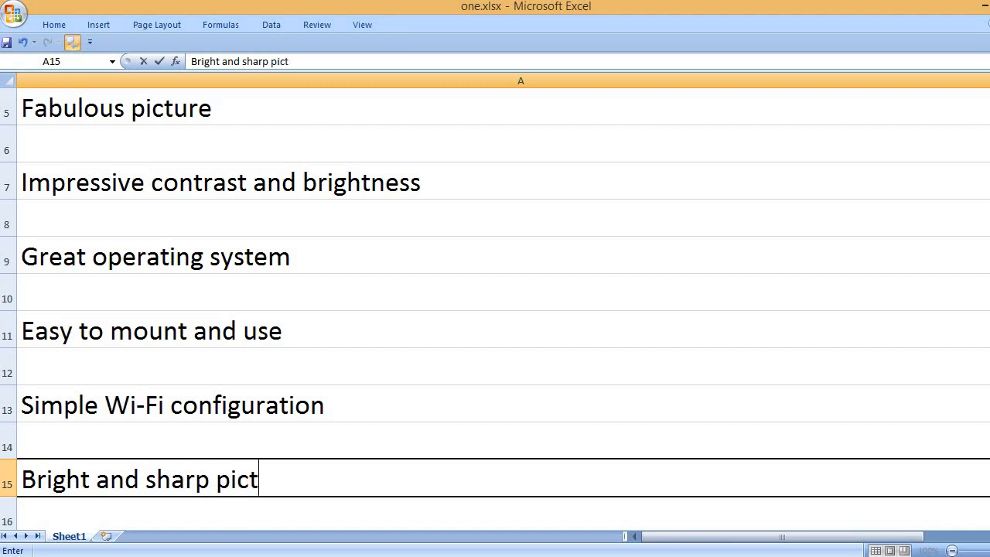
text(ure)
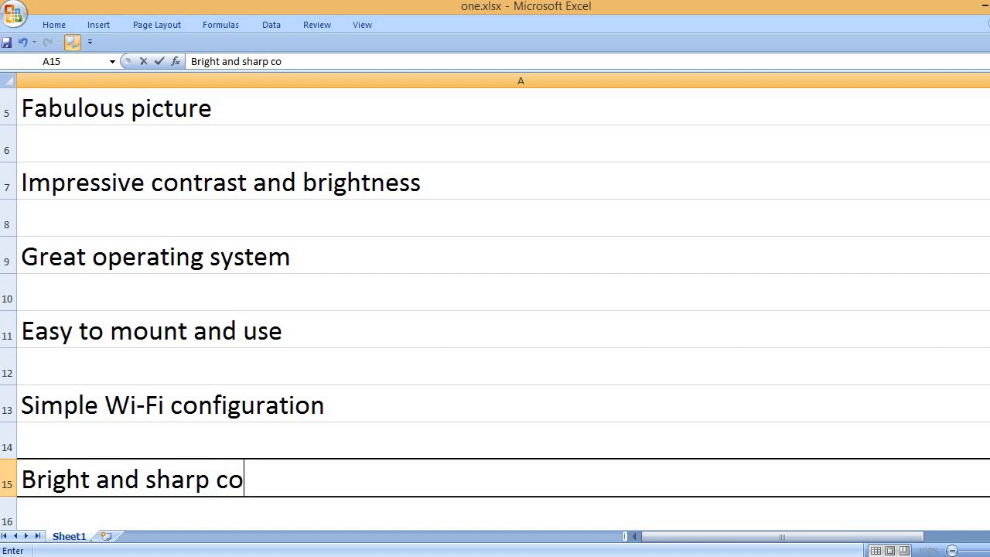
text(lors)
text(It would be fa)
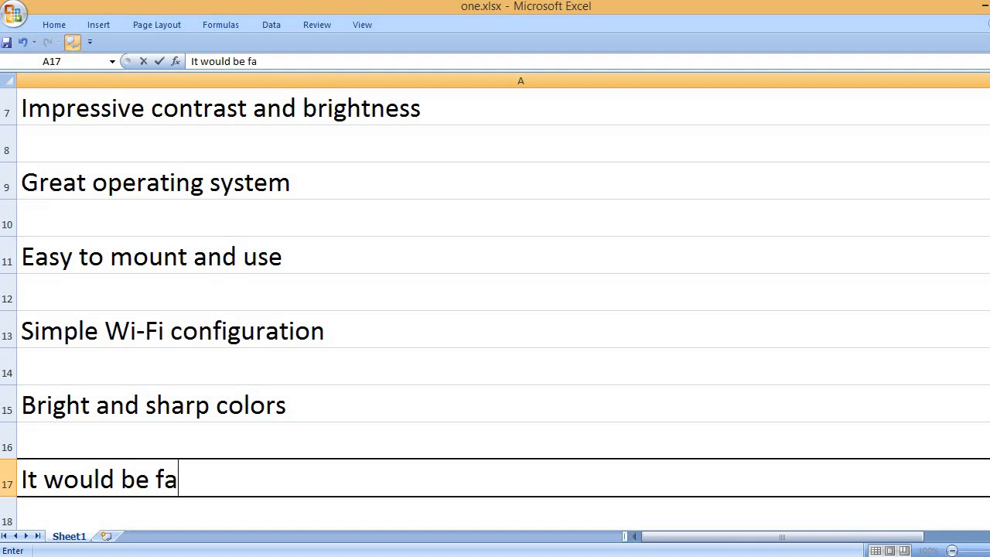
Finish the A17 pro about the interface being familiar if you used a Roku previously
text(m)
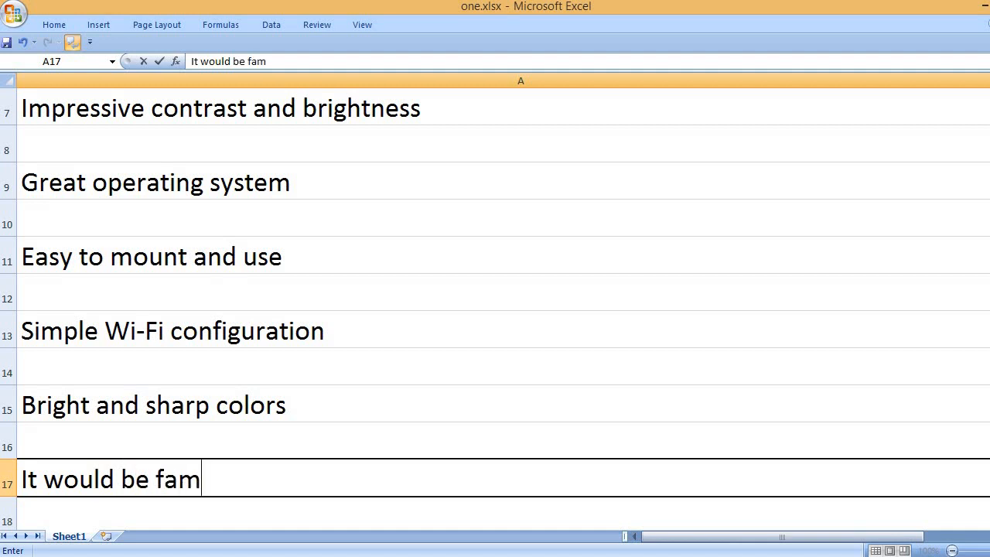
text(ili)
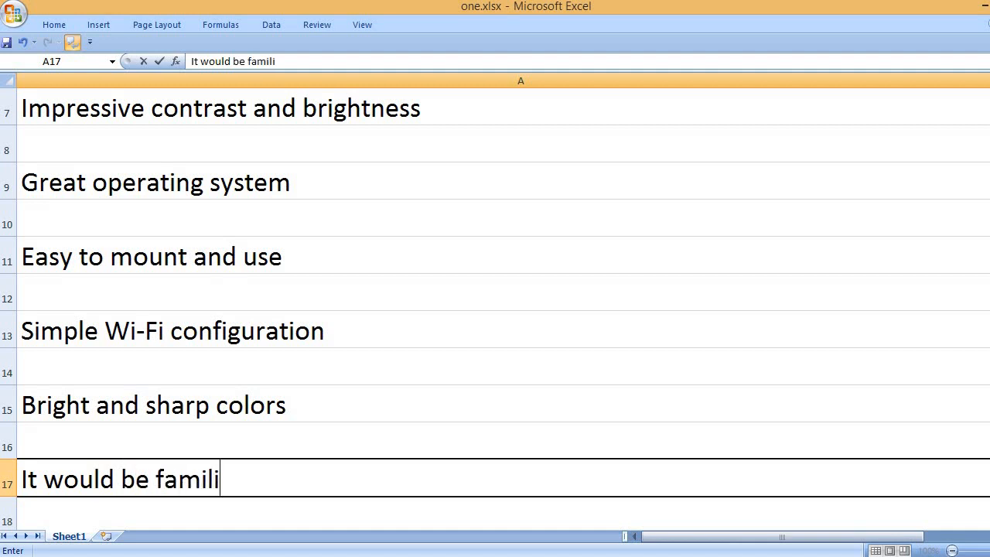
text(ar to you if y)
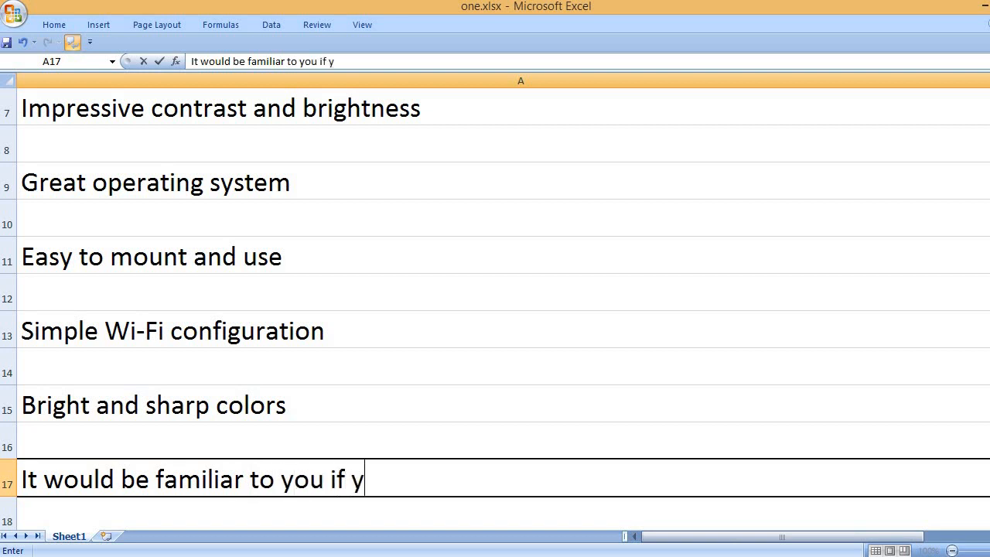
text(ou were using)
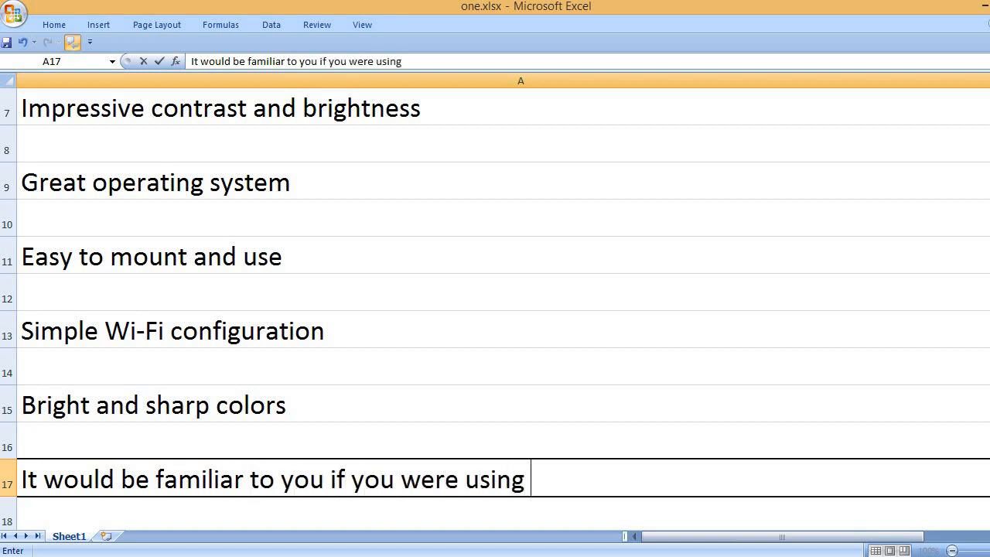
text(a Roku device)
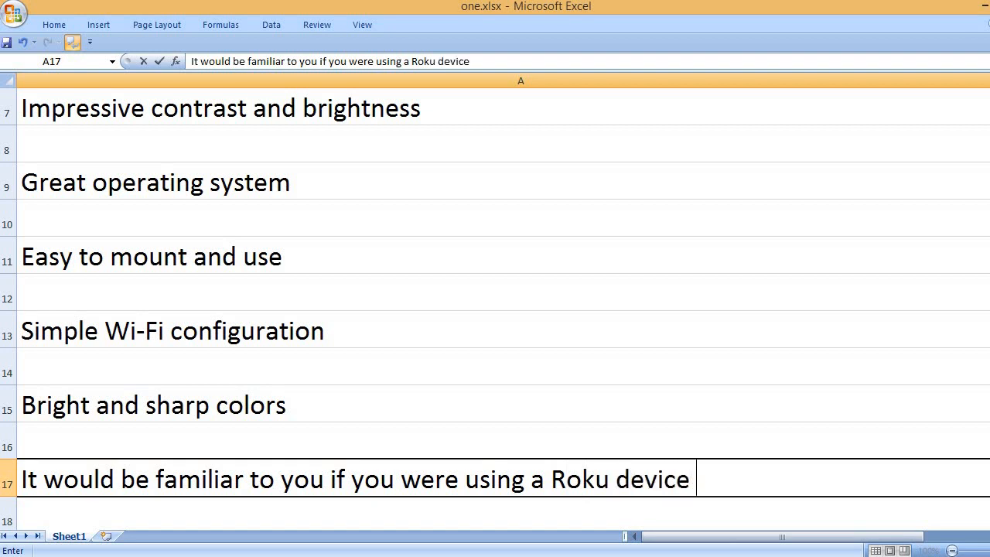
text(previously.)
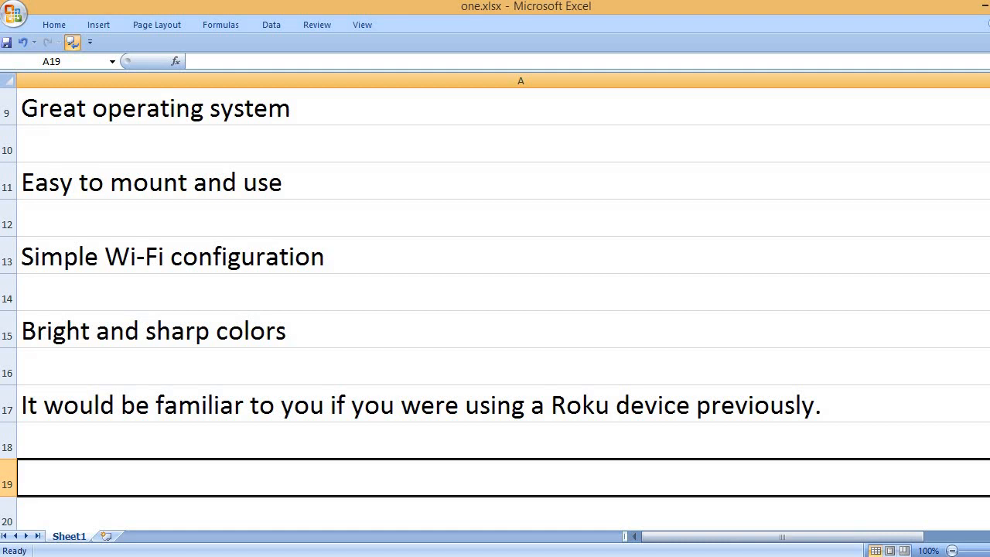
Enter the remote's pre-set Netflix and Sling TV buttons note in A19, then the CONS heading in A21
text(T)
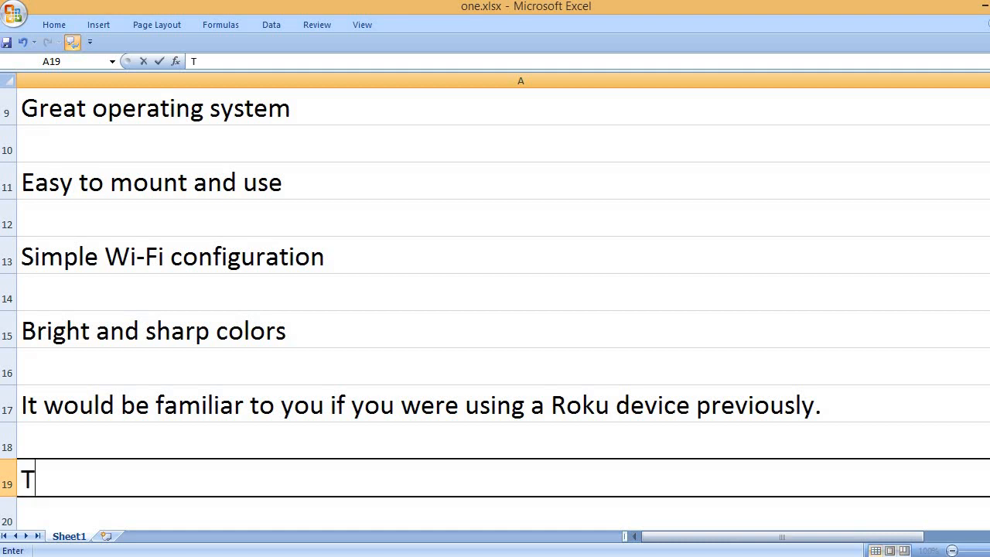
text(he remote)
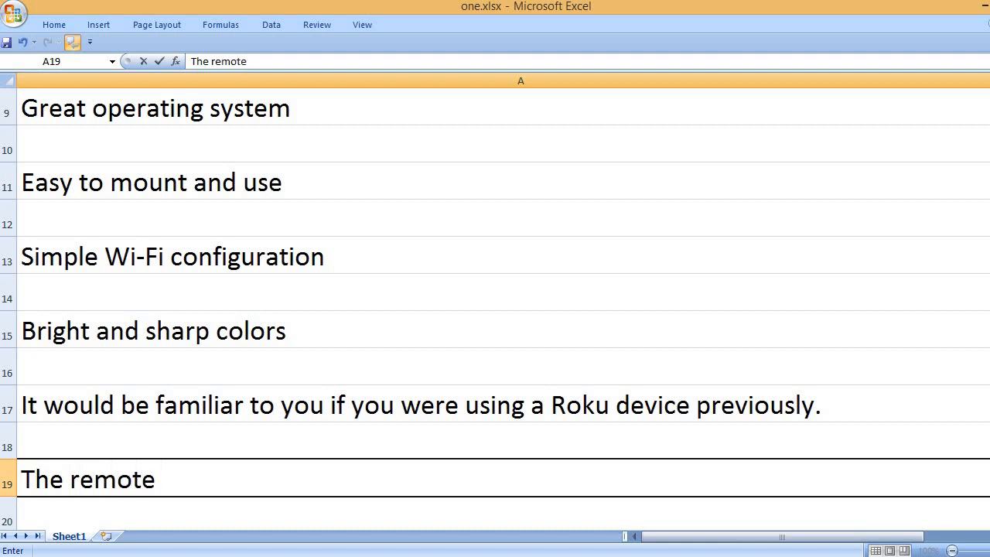
text(control has v)
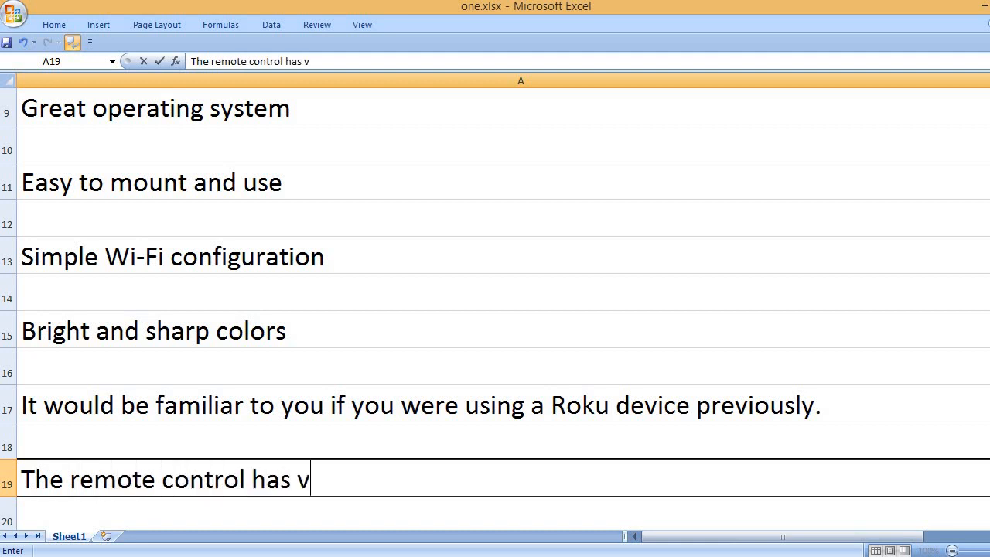
text(arious pre)
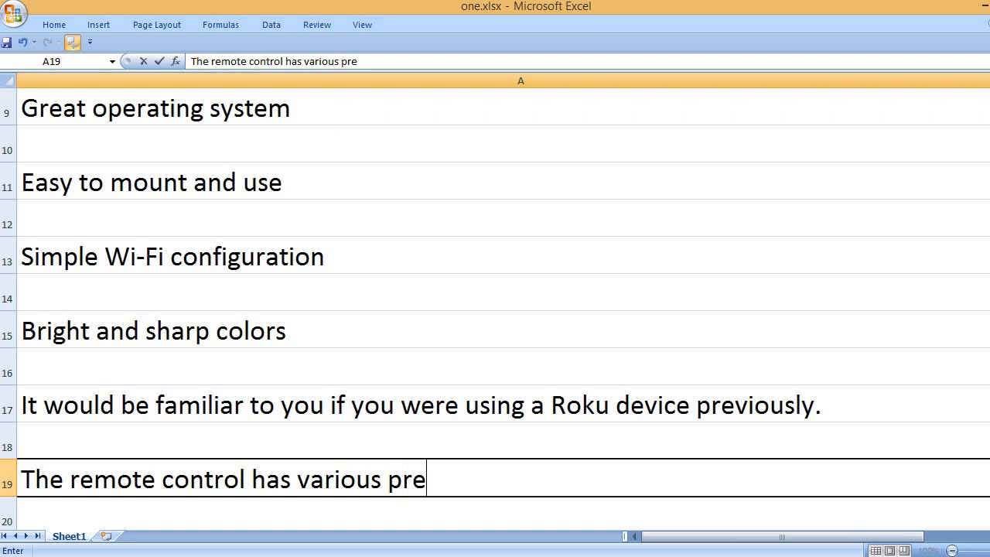
text(-set butto)
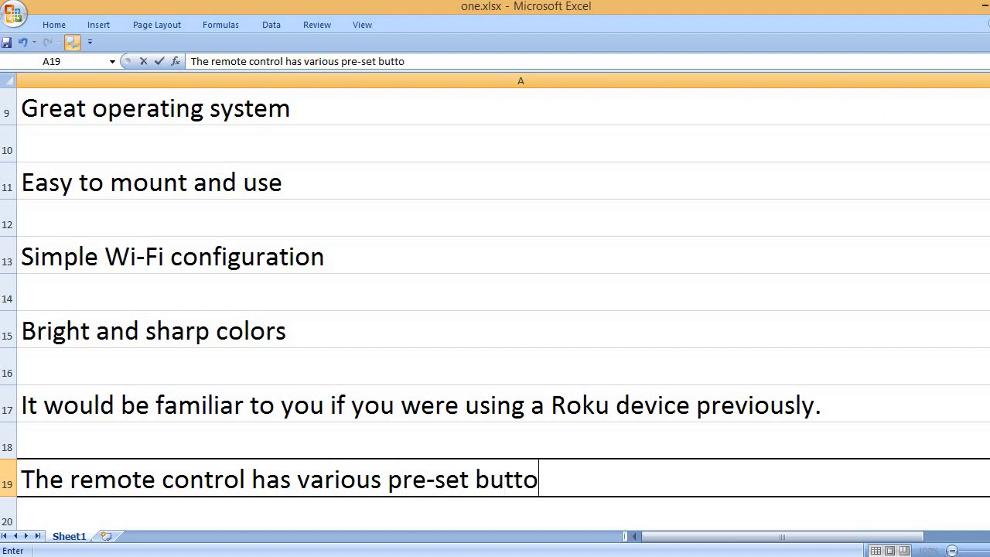
text(ns for Netfl)
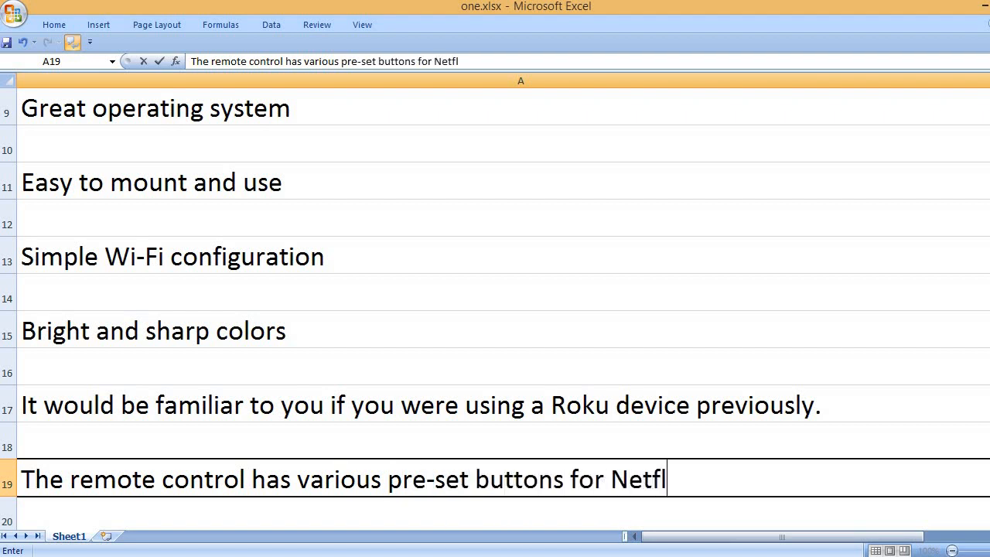
text(ix, Sling)
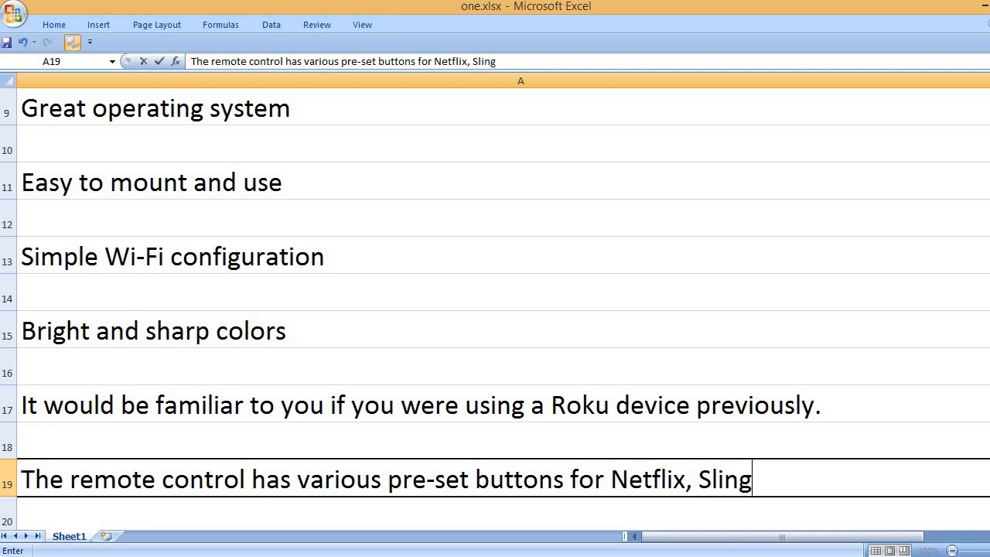
text(TV and others.)
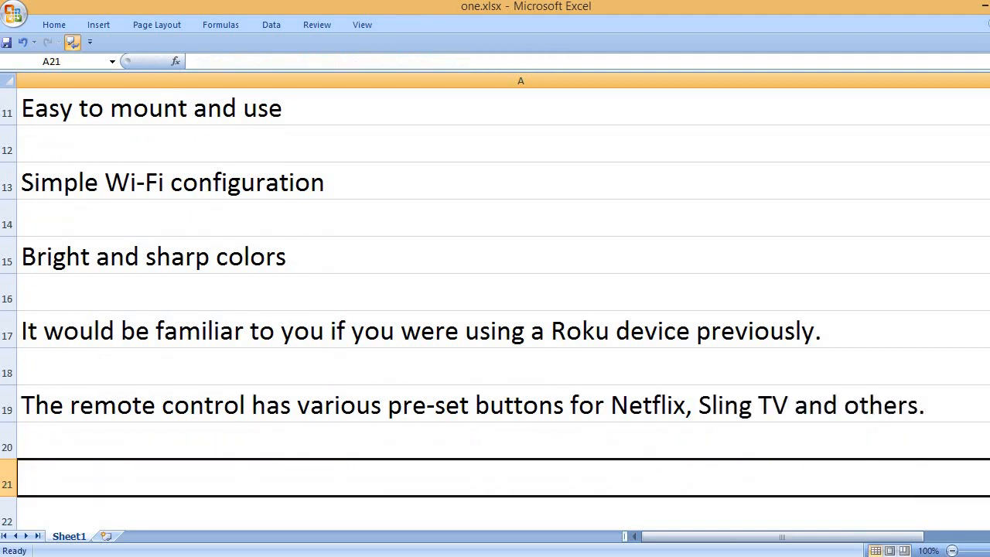
text(CONS)
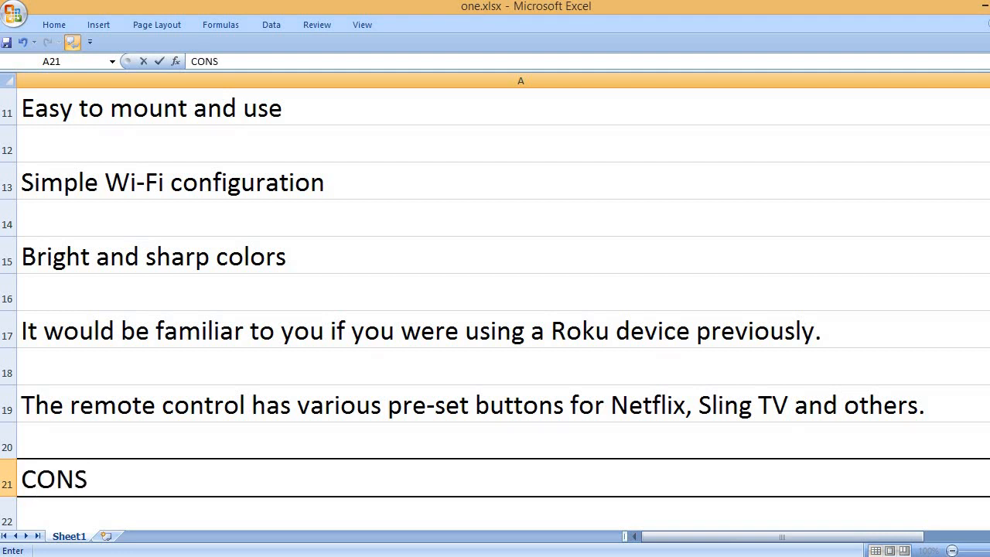
Enter cons 'Sound could be improved.' and the poor large-angle viewing line, fixing a typo
text(S)
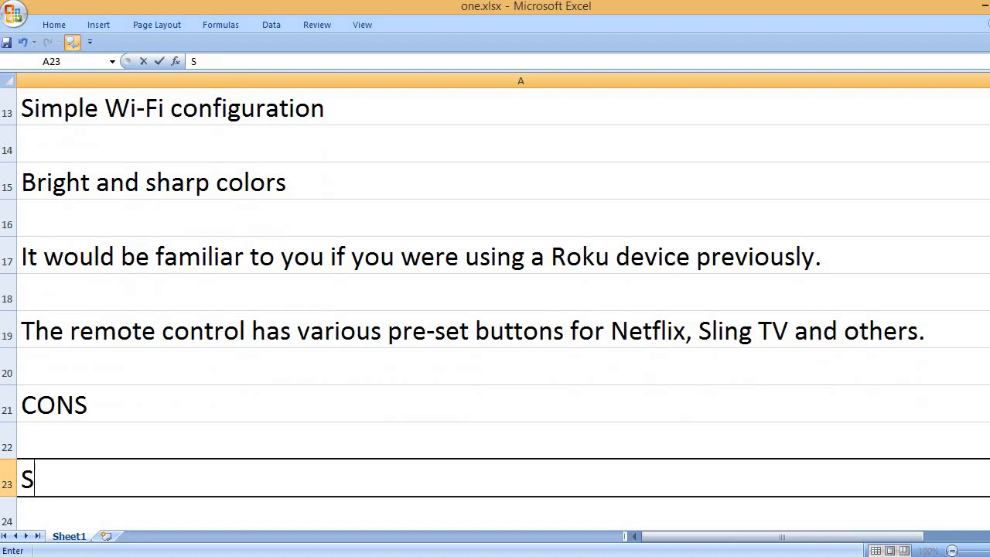
text(ound could be)
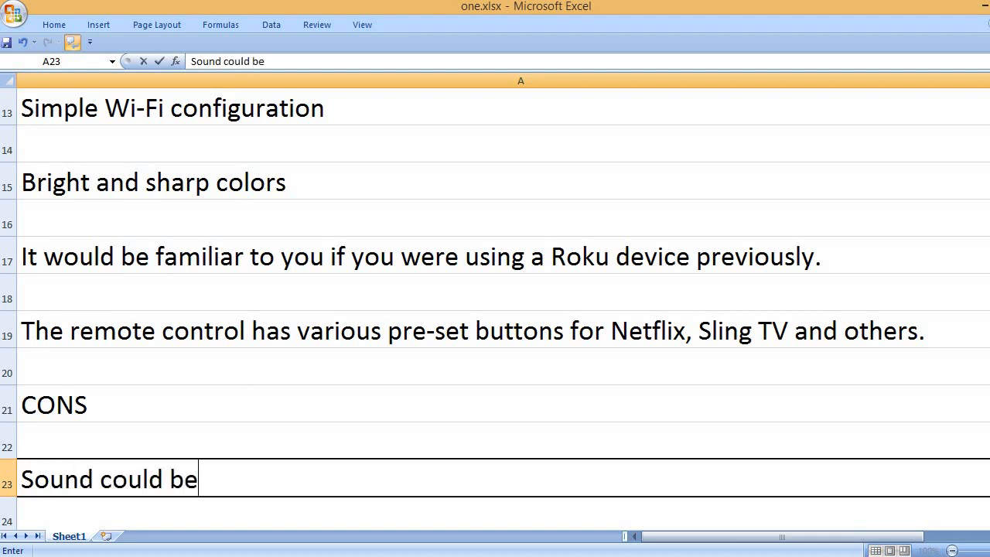
text(improved.)
text(Large)
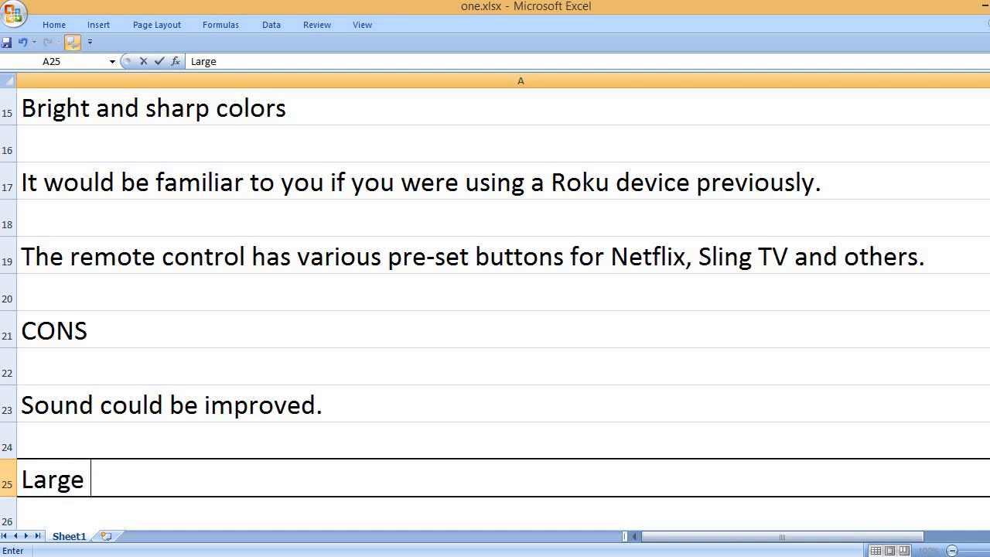
text(and vie)
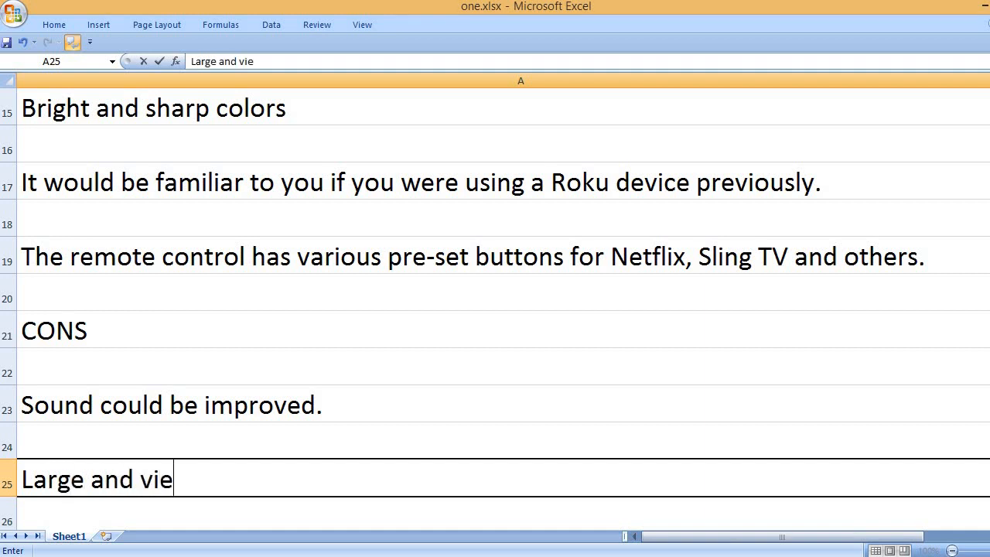
key(BackSpace)
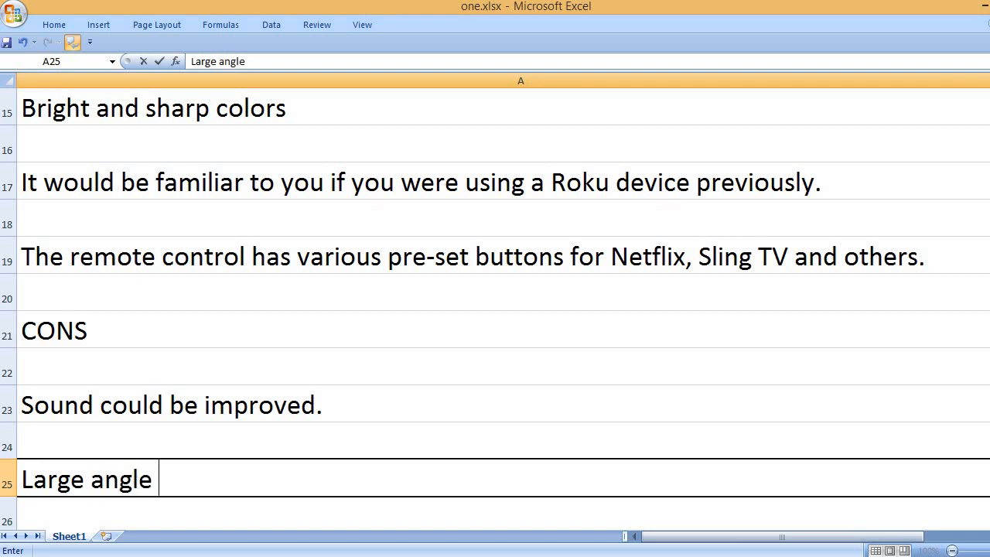
text(viewing is not very good.)
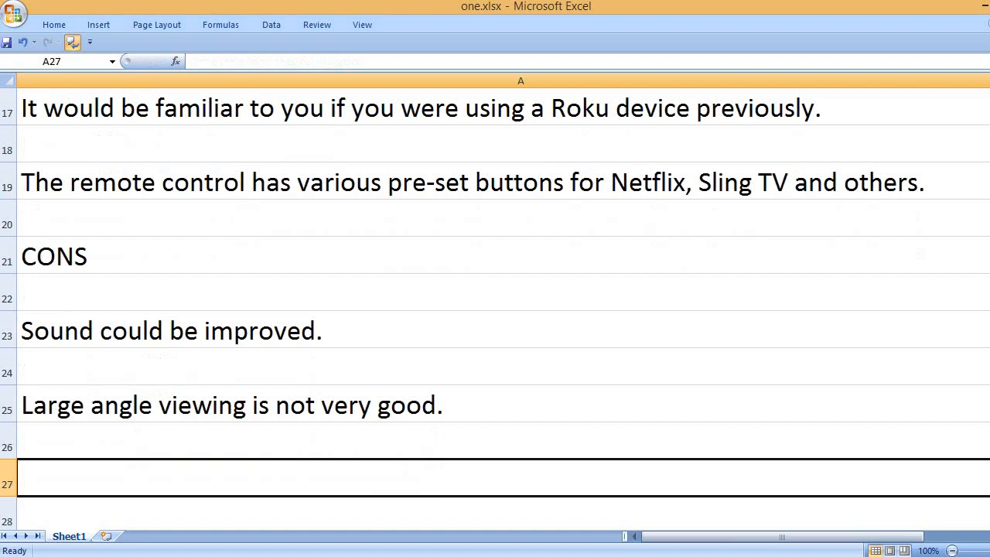
Enter the con that the remote control doesn't have a backlight feature
text(The remote)
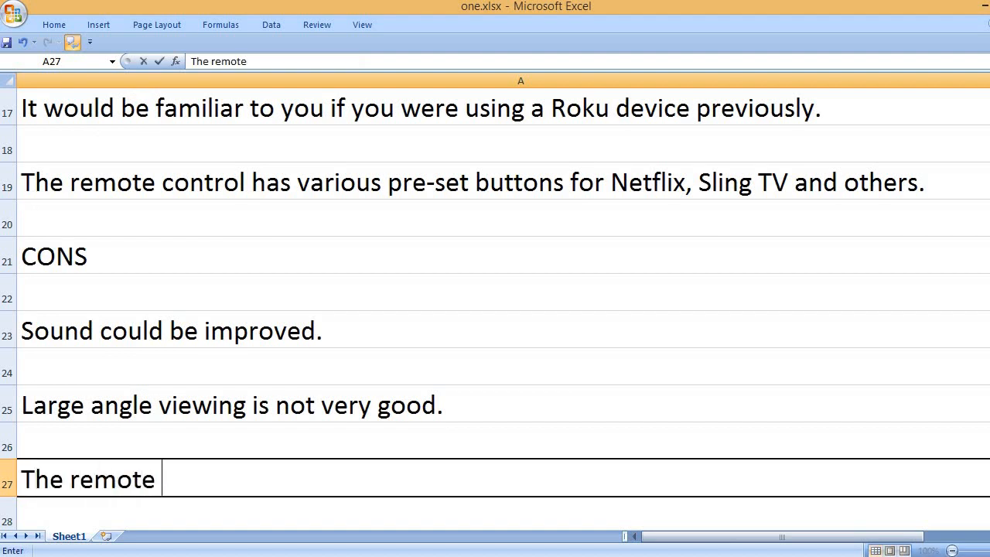
text(control does)
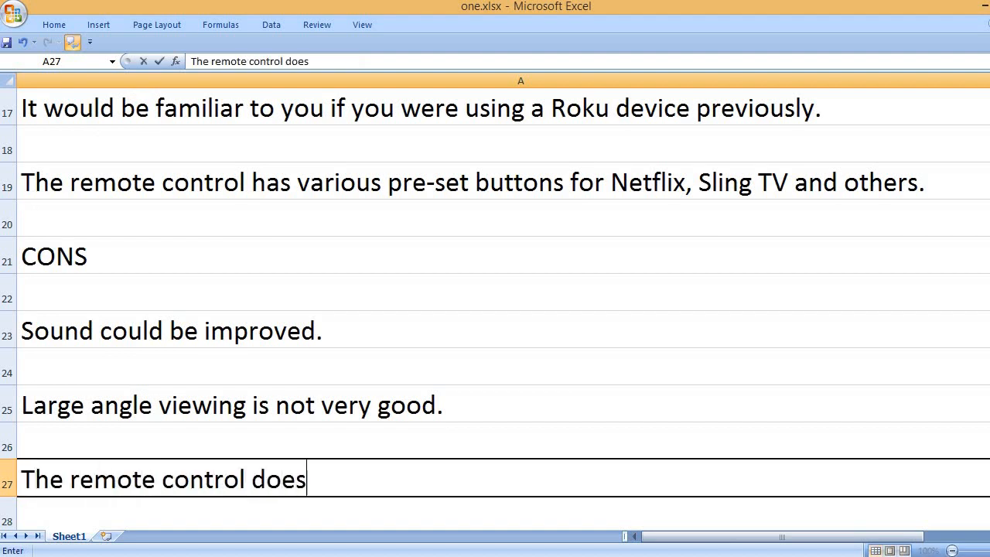
text(n't have a b)
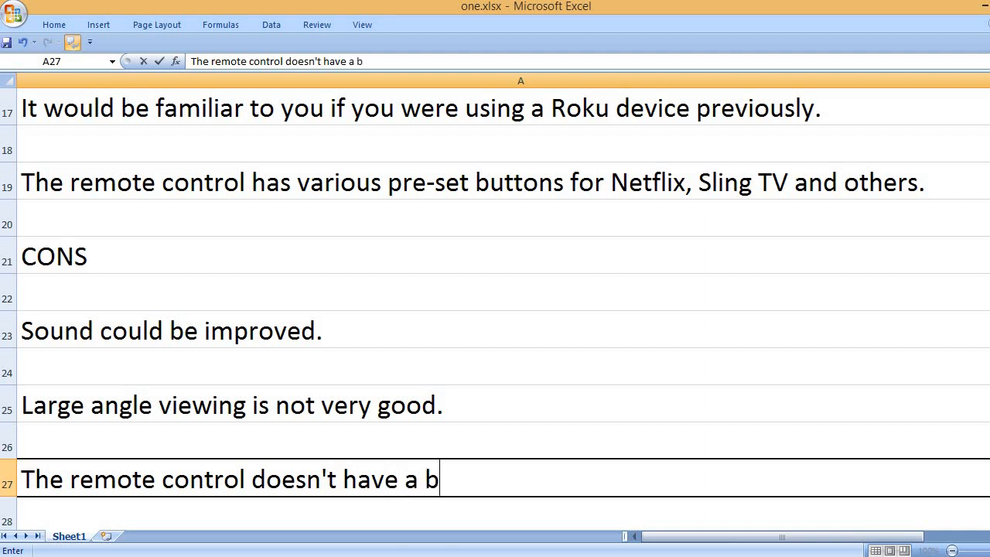
text(acklight feature.)
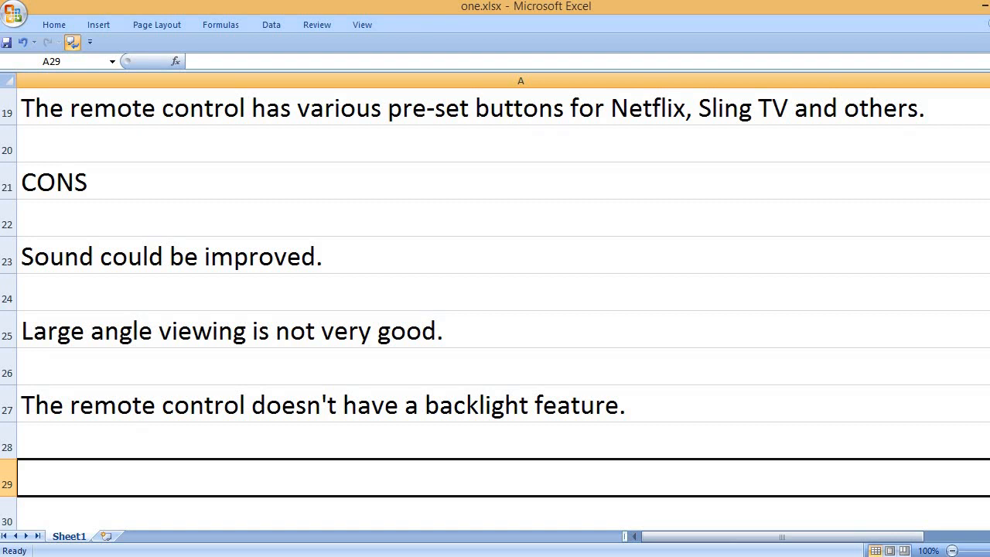
Enter the con that you may not be able to operate the TV using other remote controls
text(You may n)
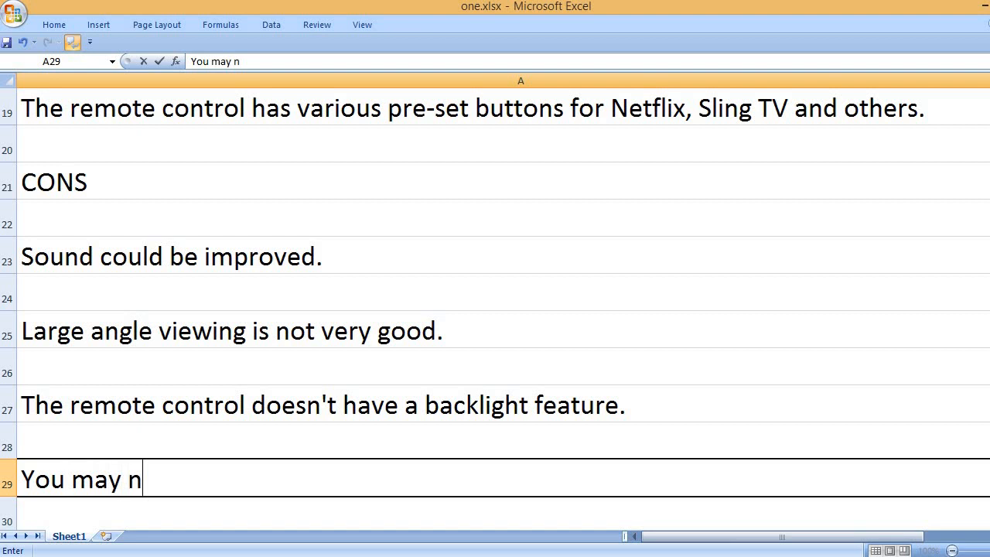
text(ot be able to)
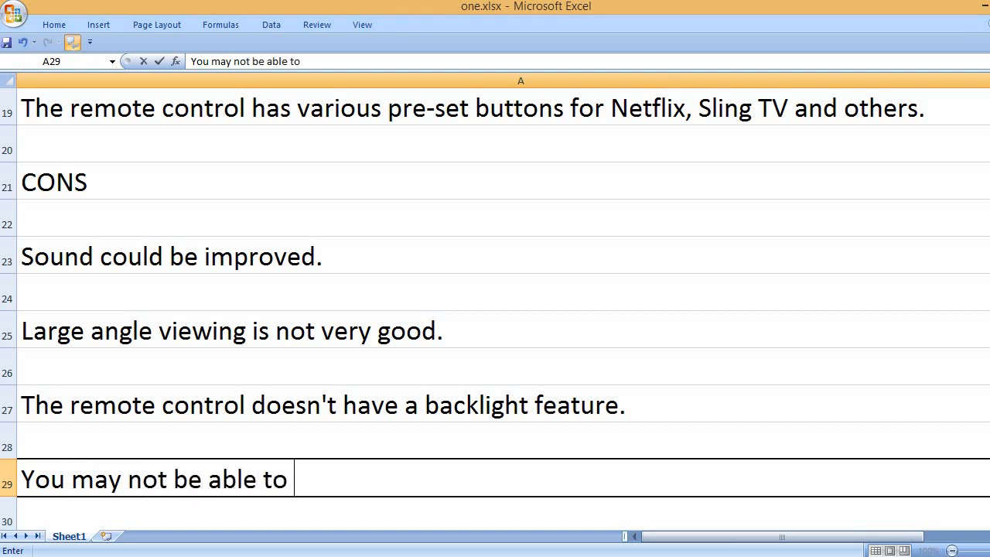
text(operate)
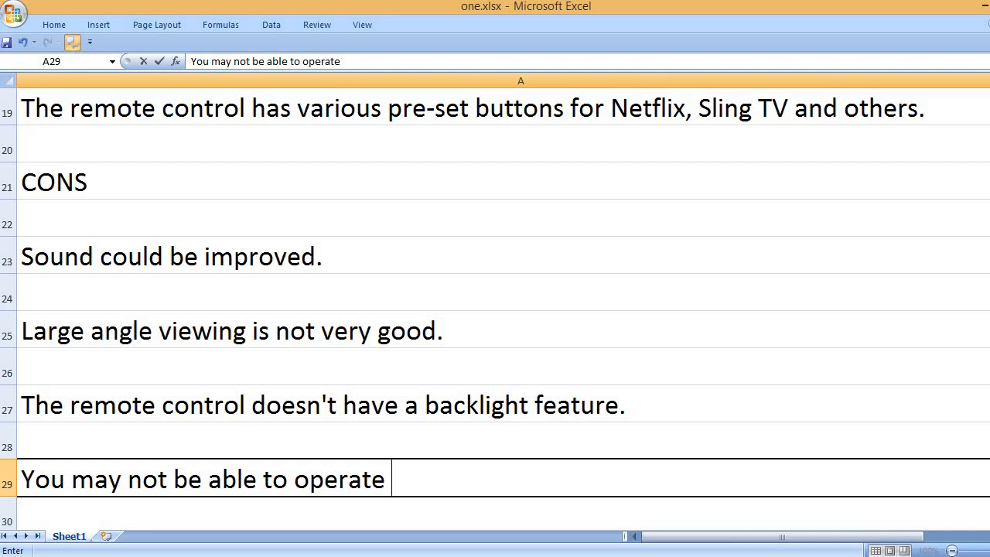
text(the)
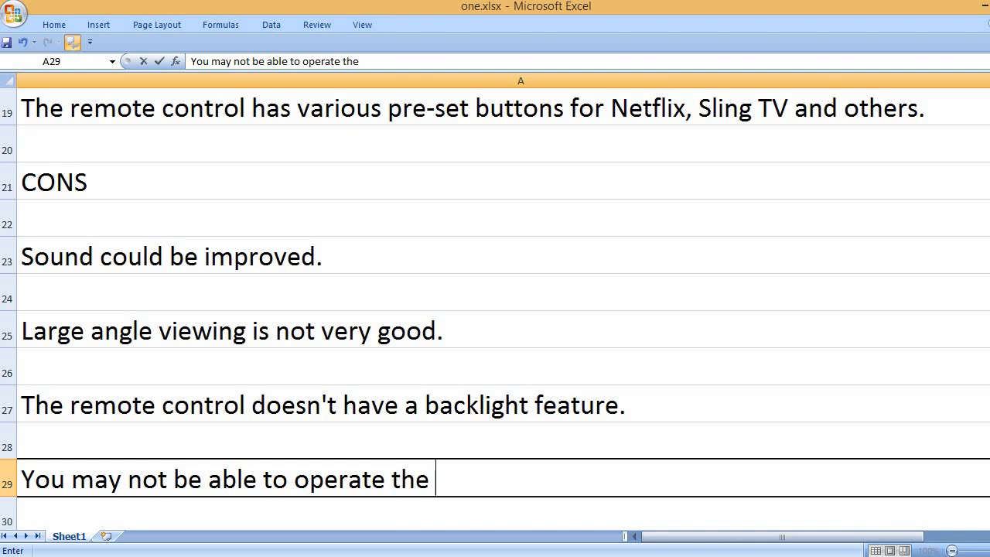
text(TV using oth)
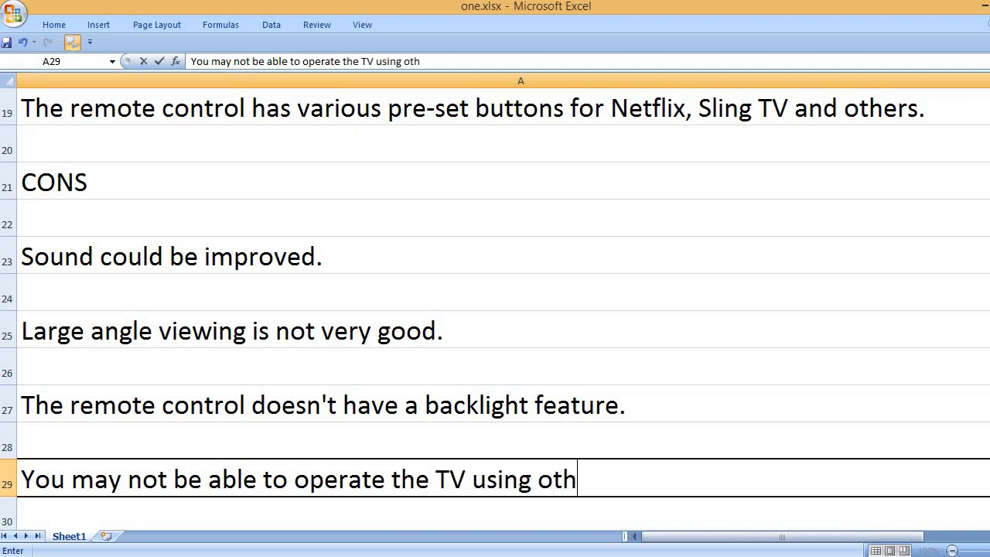
text(er remote controls.)
text(Some users)
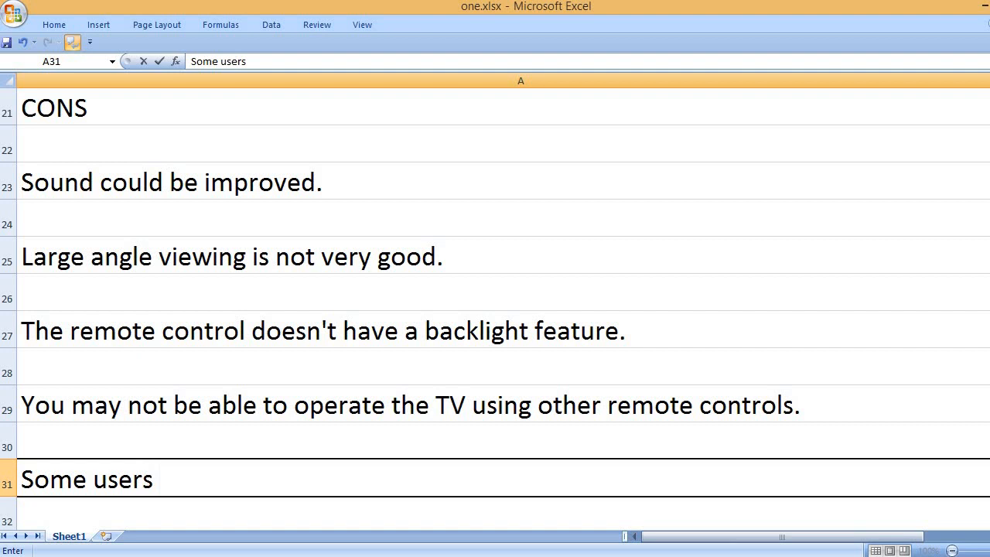
Enter cons about random HDMI failures and a remote that is very sensitive
text(experienced random H)
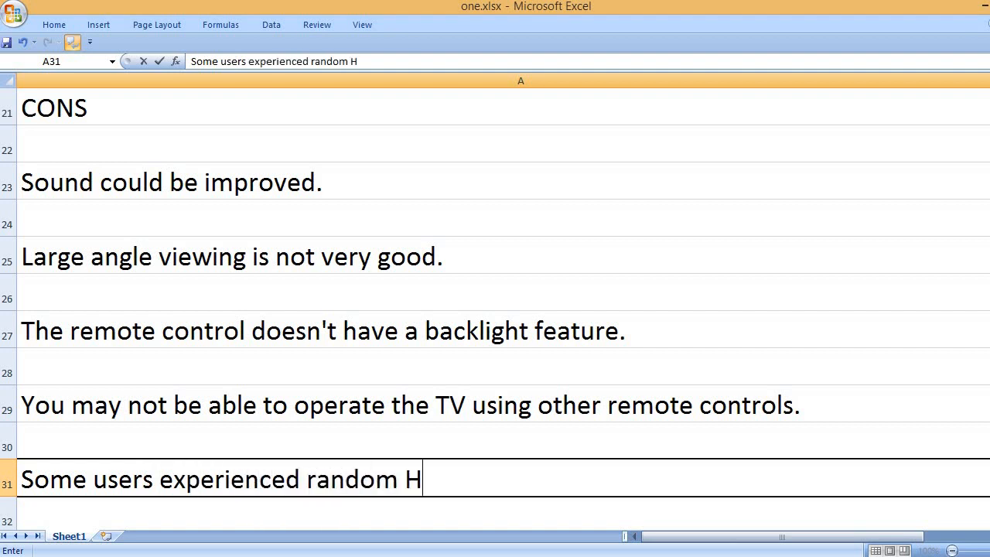
text(DMI failures.)
text(The remote control)
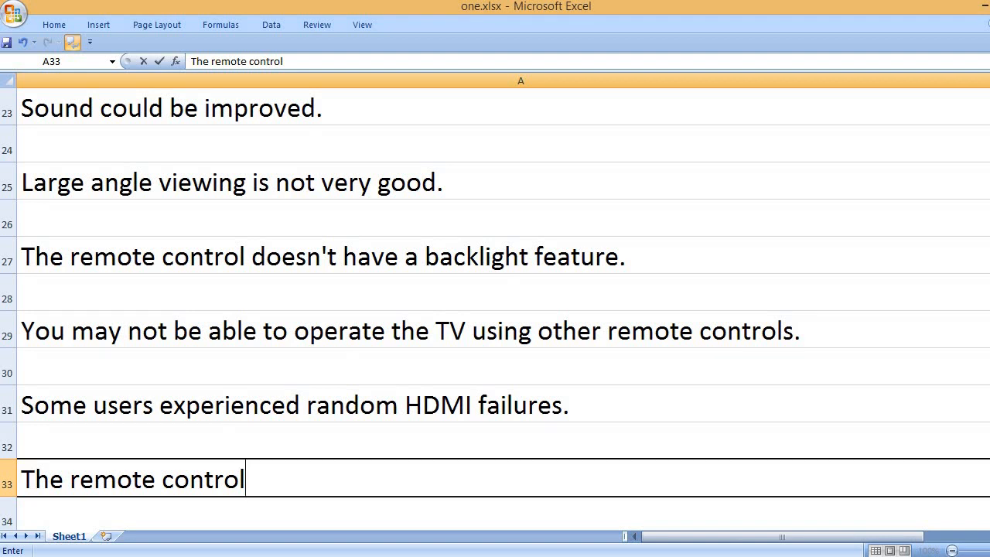
text(does)
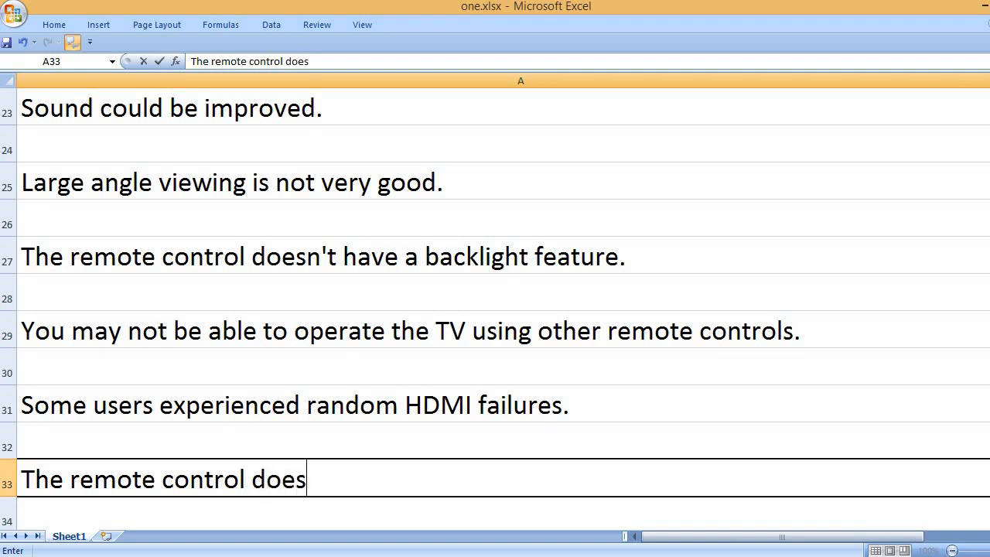
text(n't function)
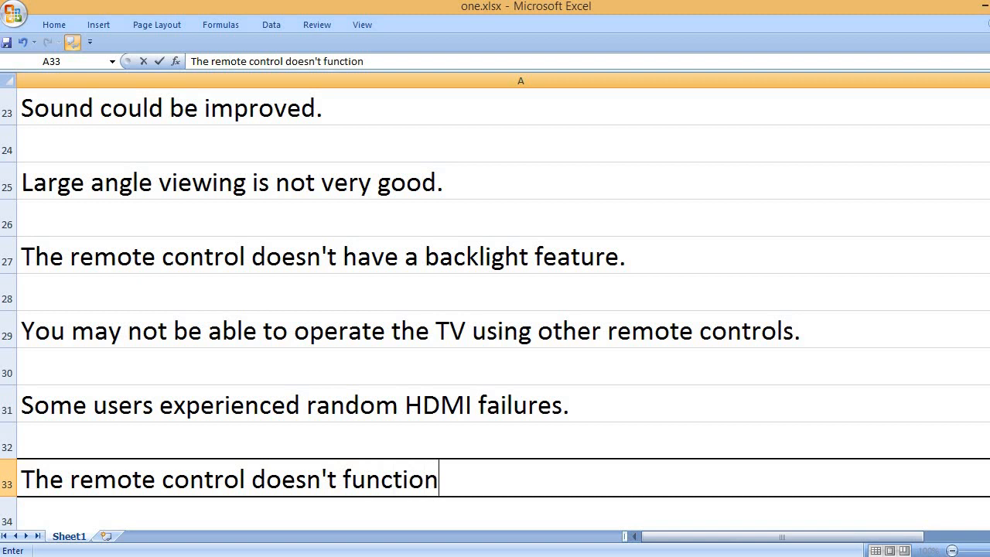
text(very well)
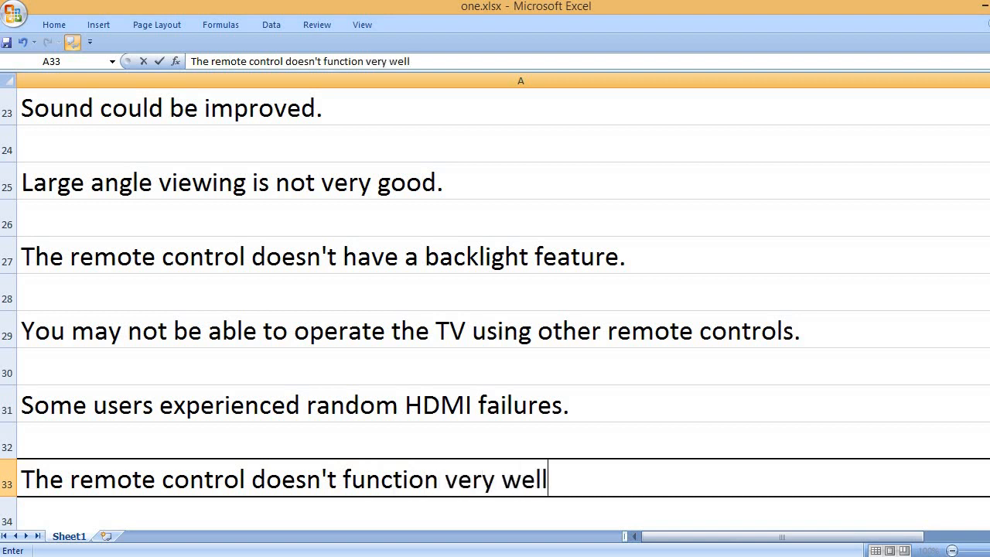
text(; it is v)
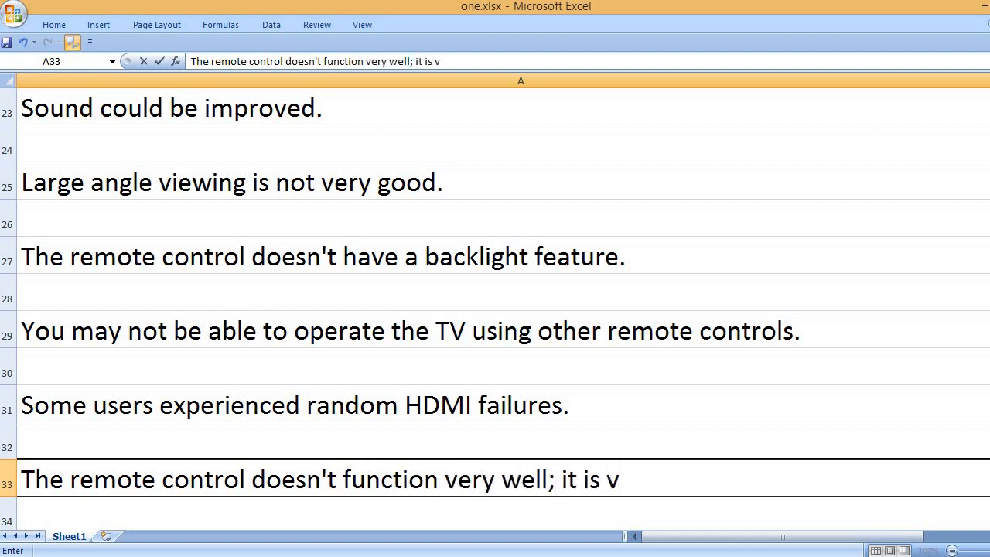
text(ery sensitive.)
text(KEY)
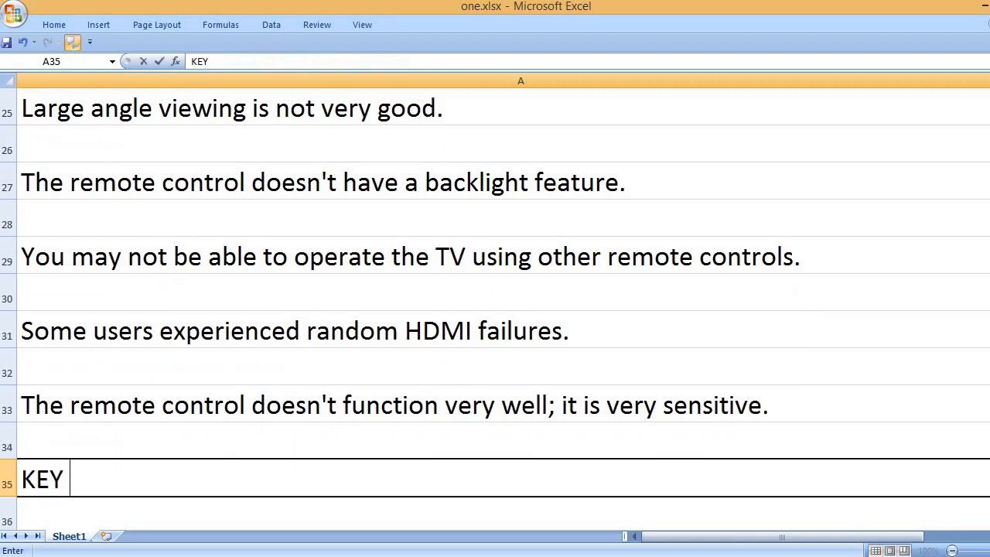
Complete the KEY FEATURES heading and list 55-inch size, LED display technology and 4K UHD resolution
text(FEATURES)
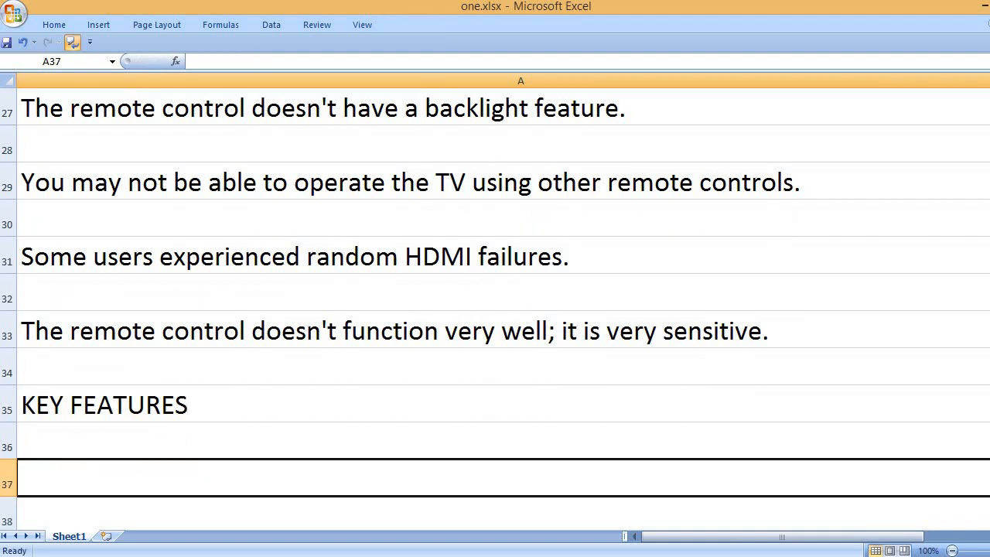
text(55-inch display size)
text(LED)
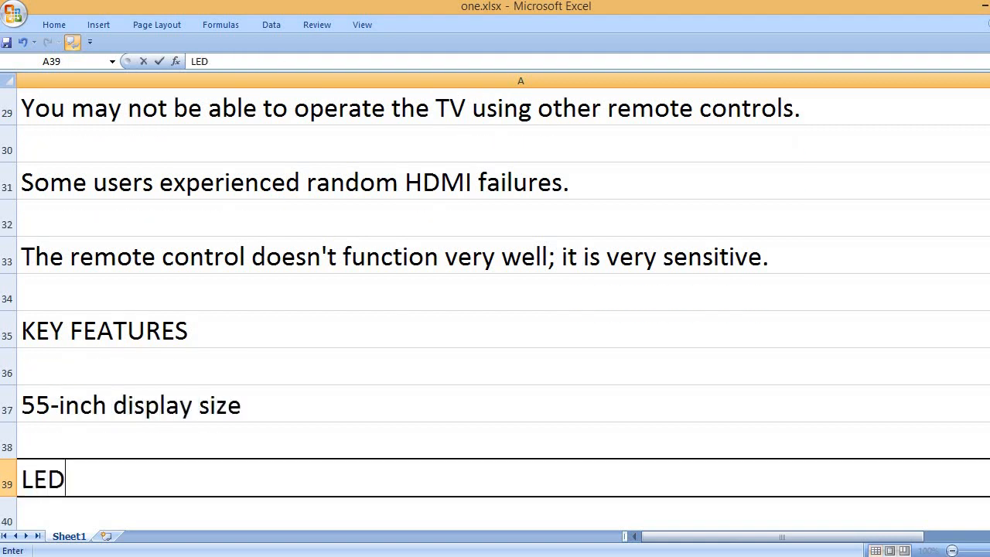
text(display technology)
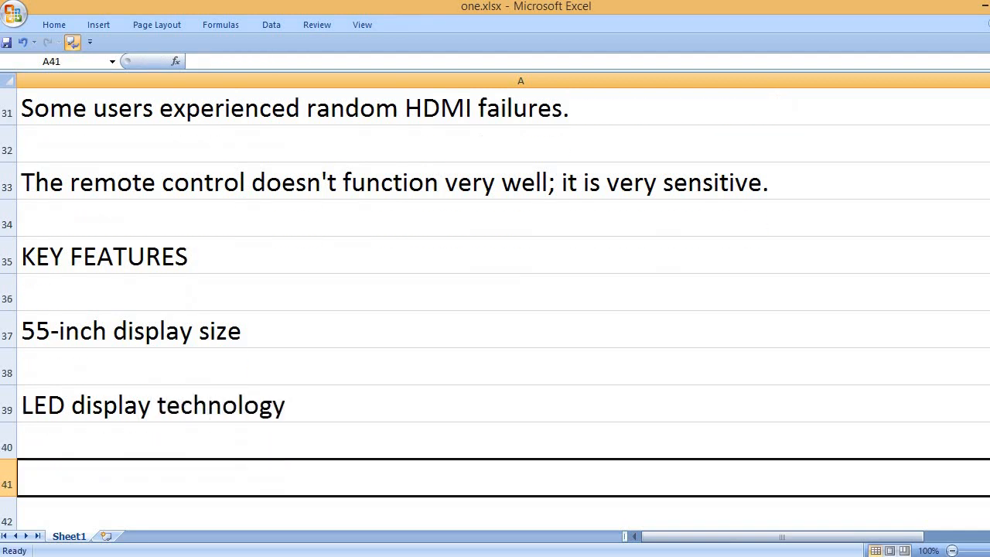
text(4k)
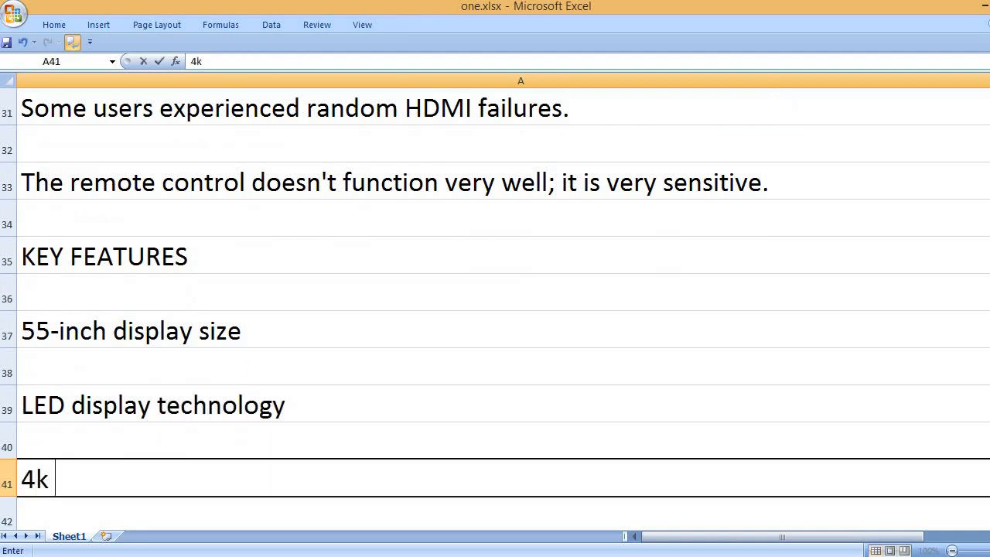
text(UHD)
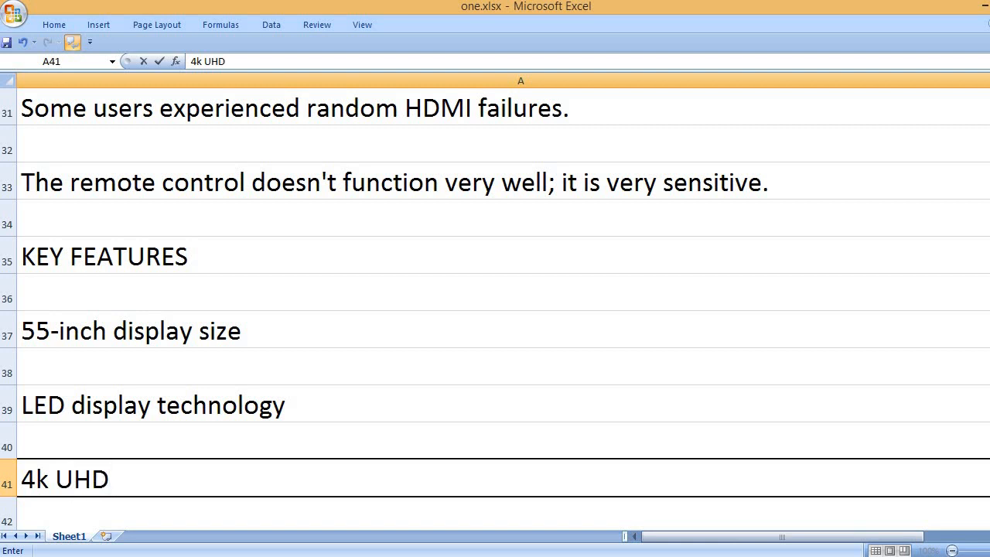
text(dis)
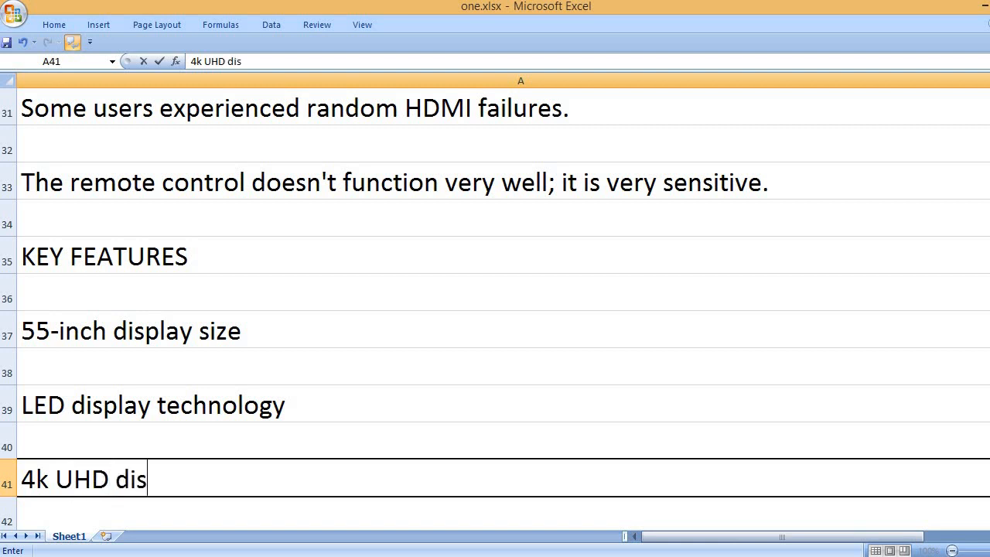
text(play resolution)
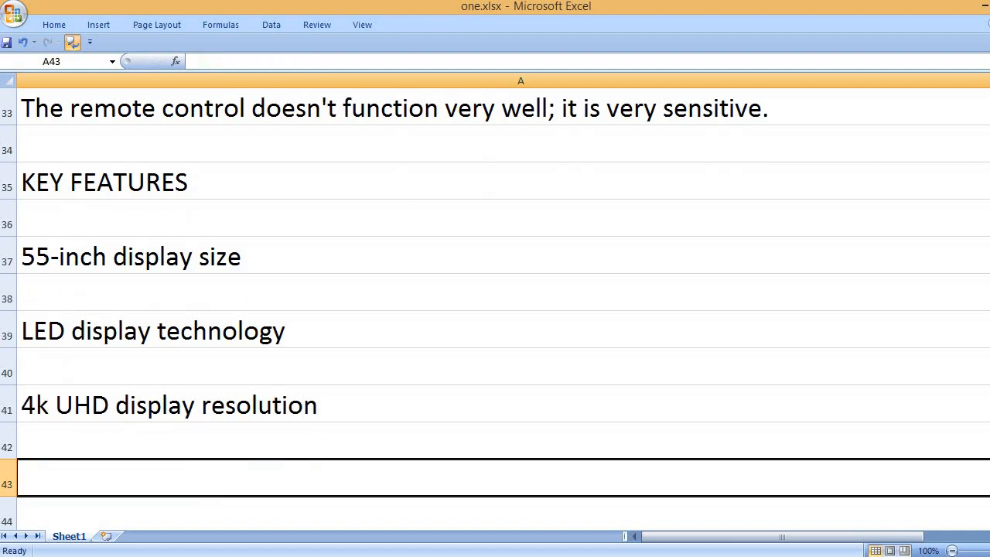
List Roku TV interface, 2018 model and Netflix, Vudu, Amazon Instant Video built-in apps
text(Roku TV interface)
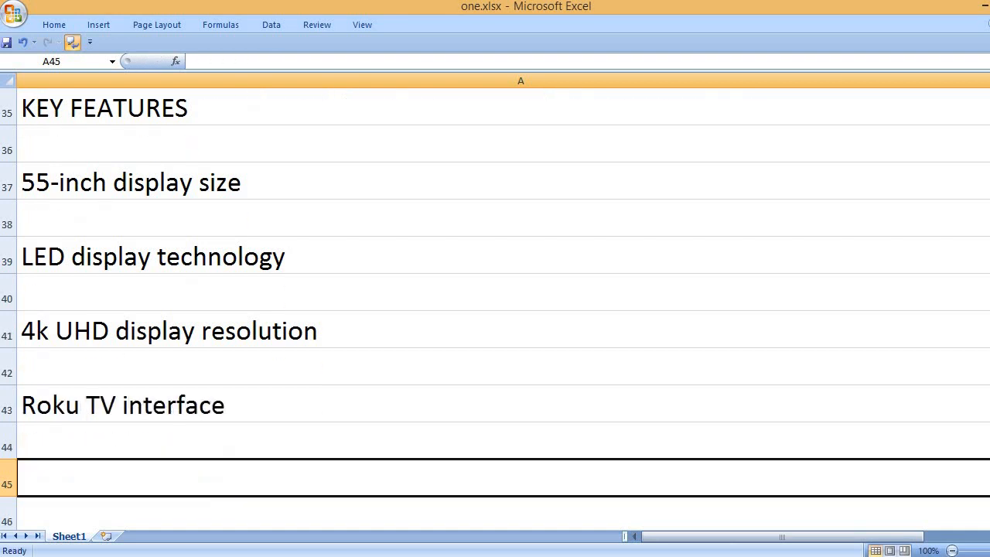
text(2018 model)
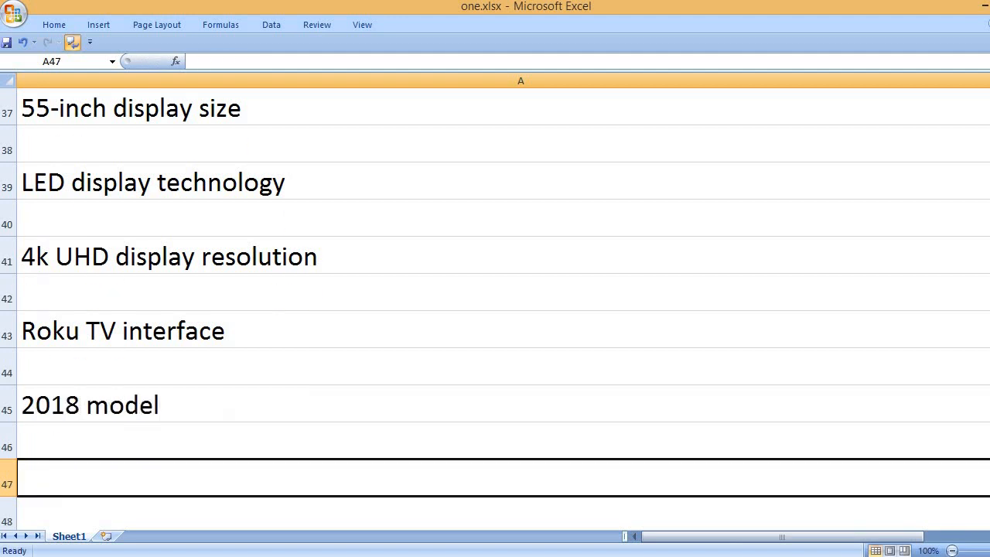
text(Netflix,)
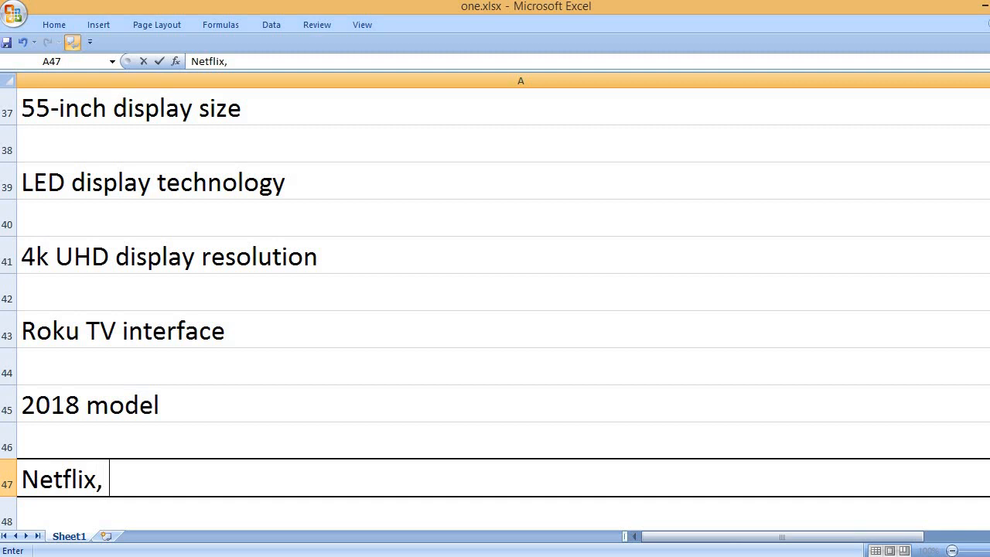
text(Vudu, A)
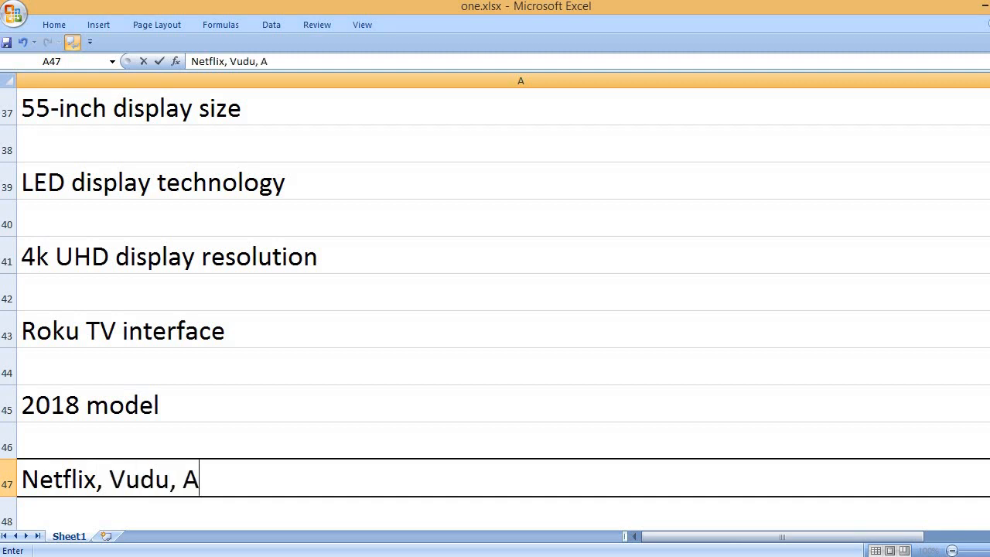
text(mazon Instant)
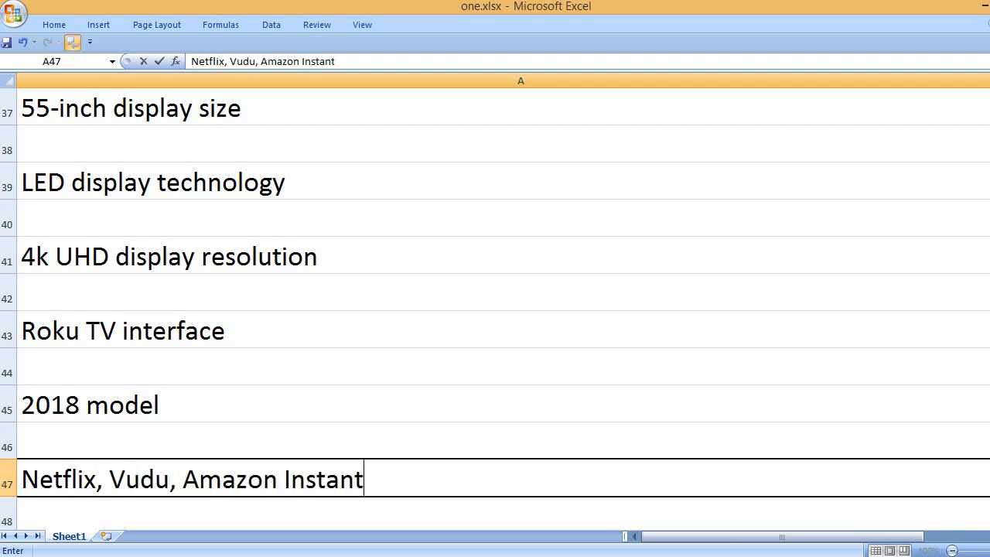
text(Video)
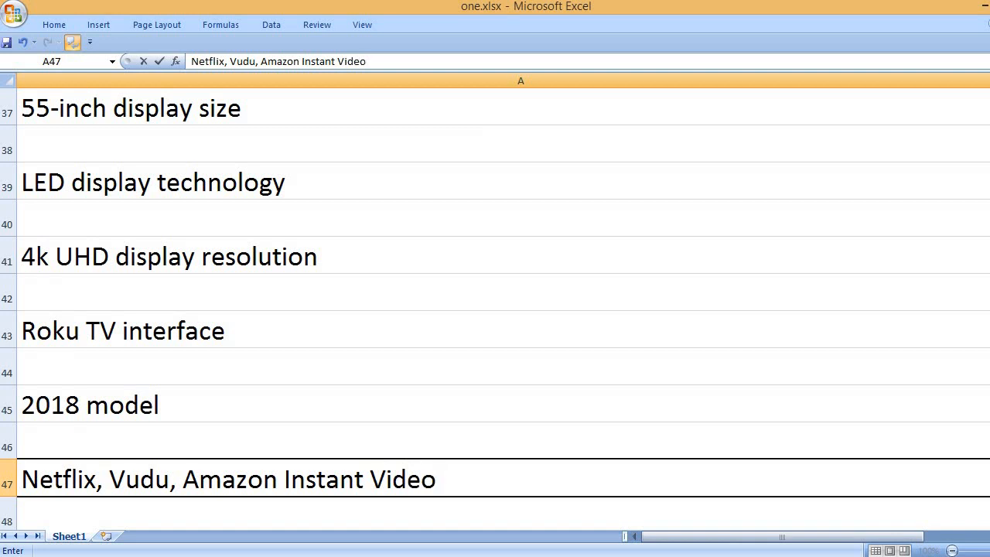
text(bui)
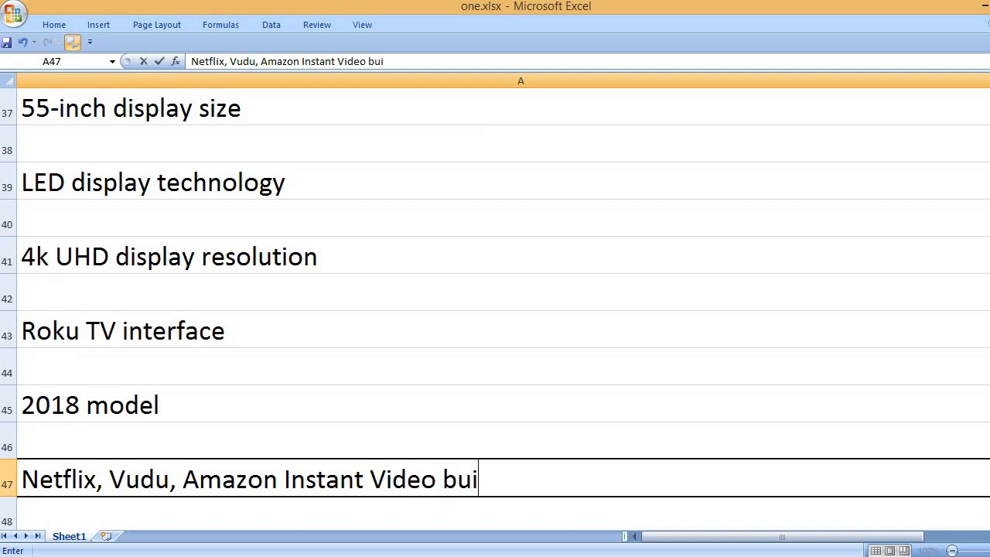
text(lt-in aps)
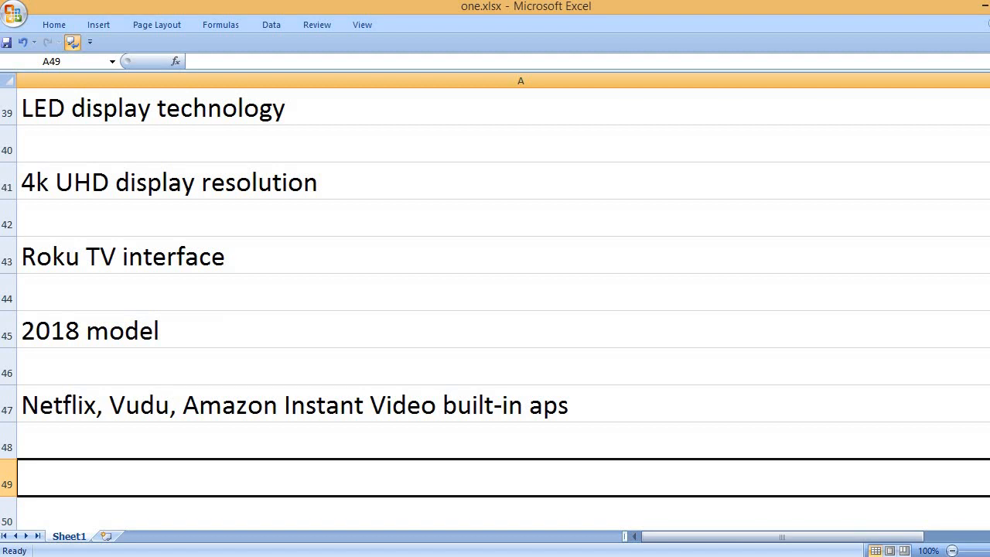
Correct 'aps' to 'apps' in the built-in apps feature line in A47
double_click(294, 405)
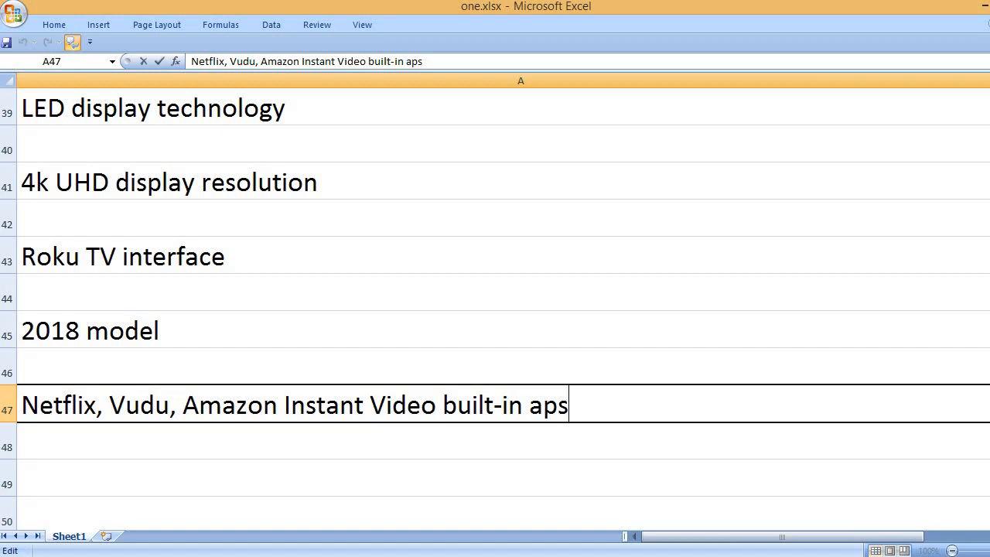
text(p)
key(enter)
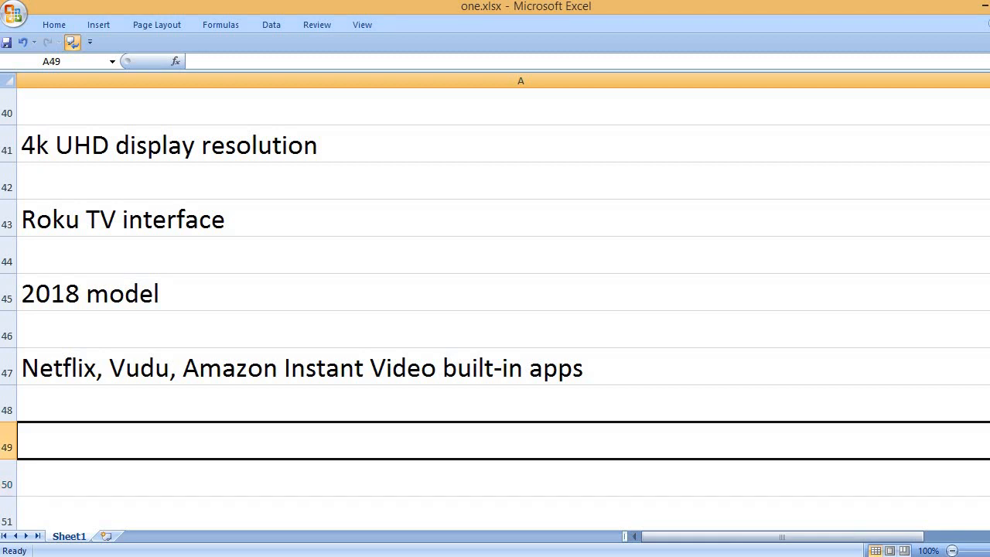
List the voice-enabled remote control and included remote batteries features
text(Voic)
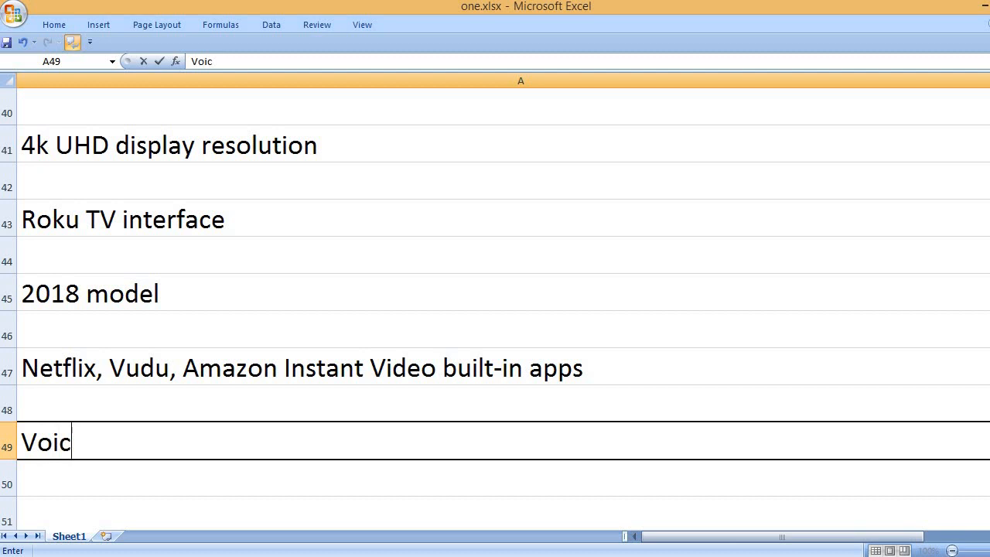
text(e-enabled)
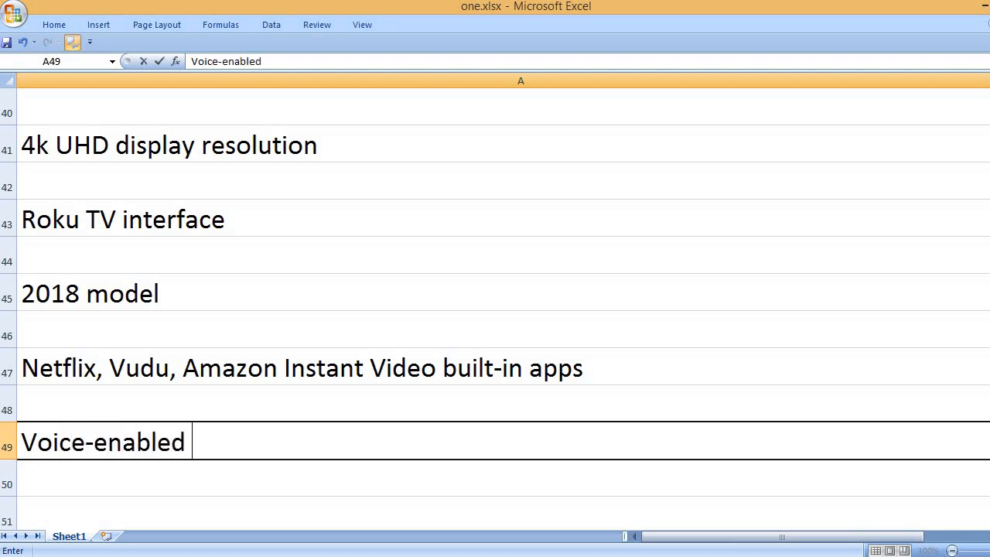
text(remote control)
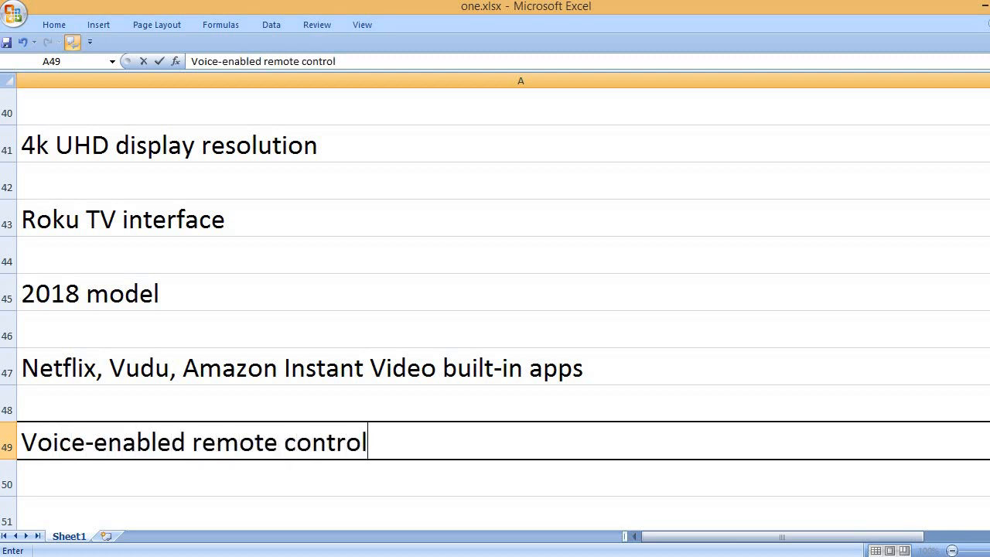
text(Remote)
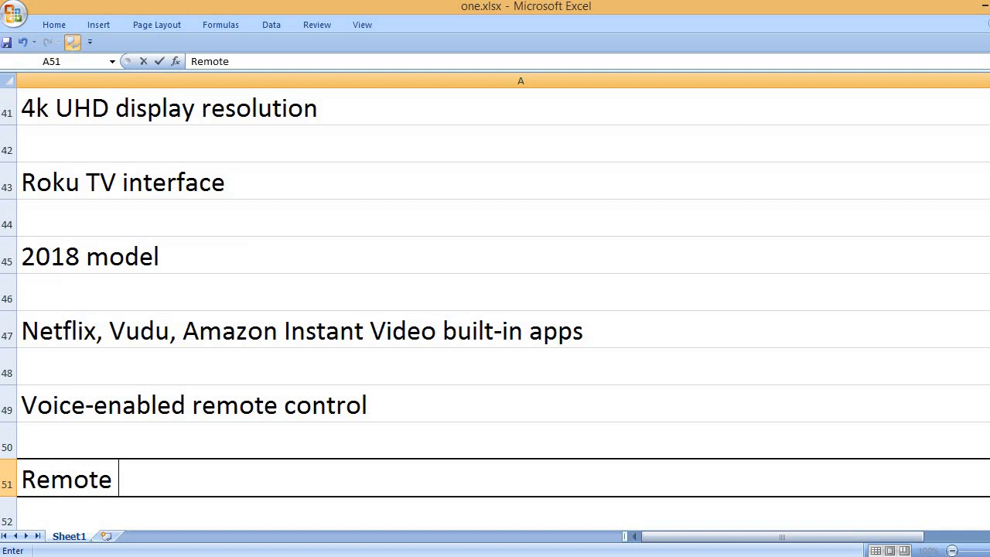
text(batteries included)
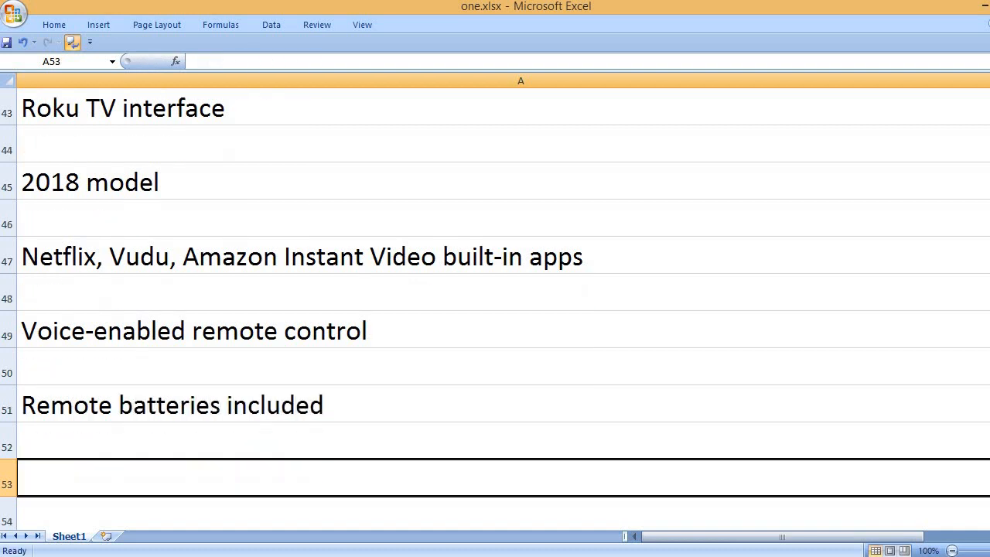
List 48.5 x 10.7 x 30.9 inches dimensions, 38.2 pounds weight and Black color
text(48.5 x)
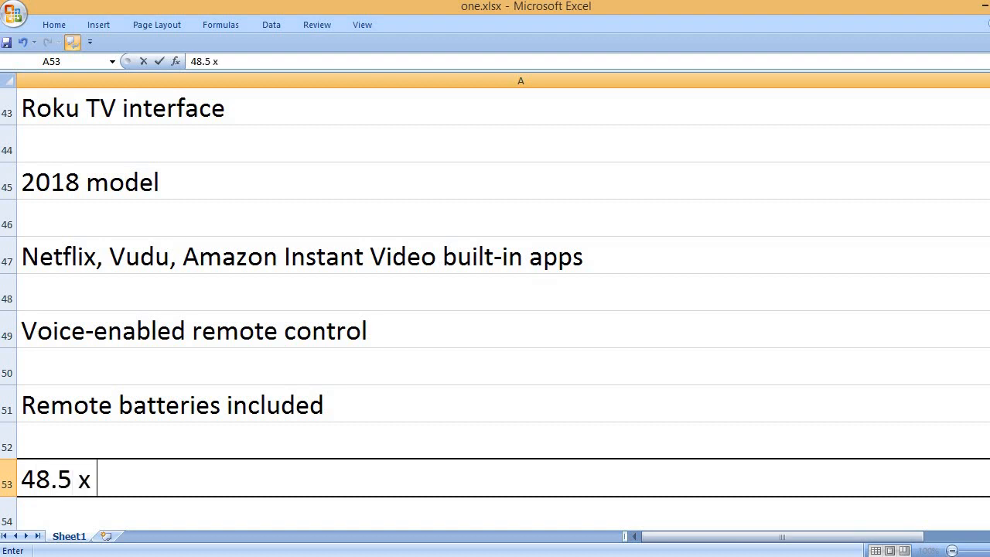
text(10.)
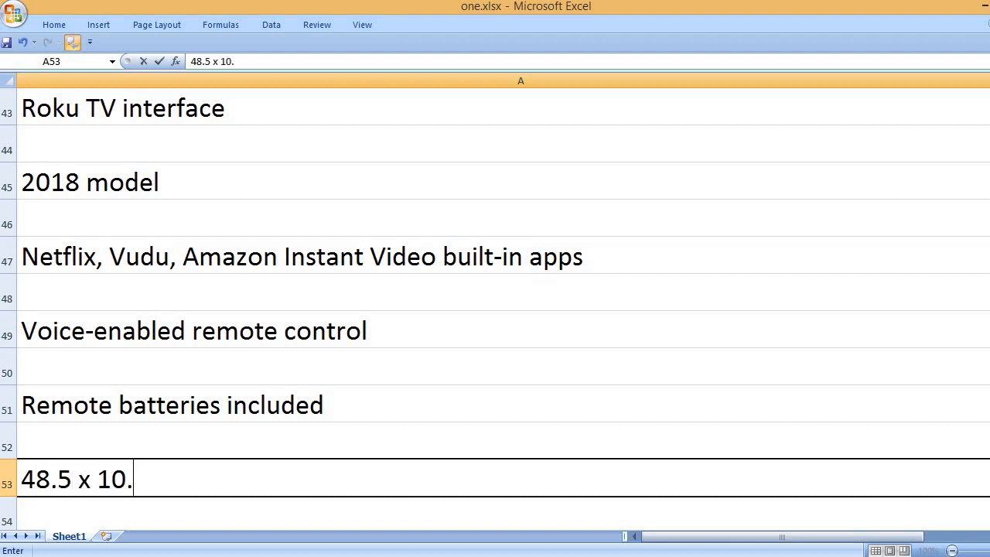
text(7 x 3)
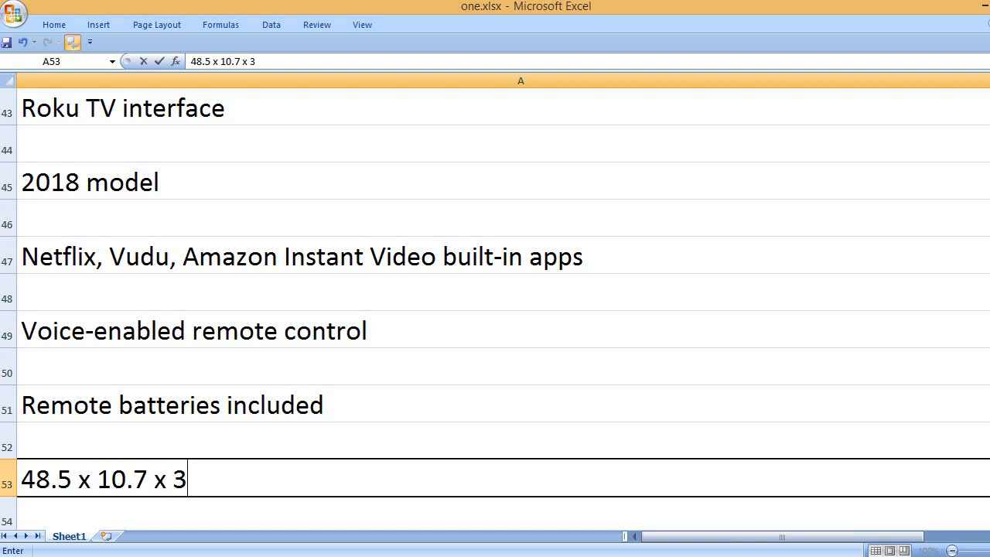
text(0.9)
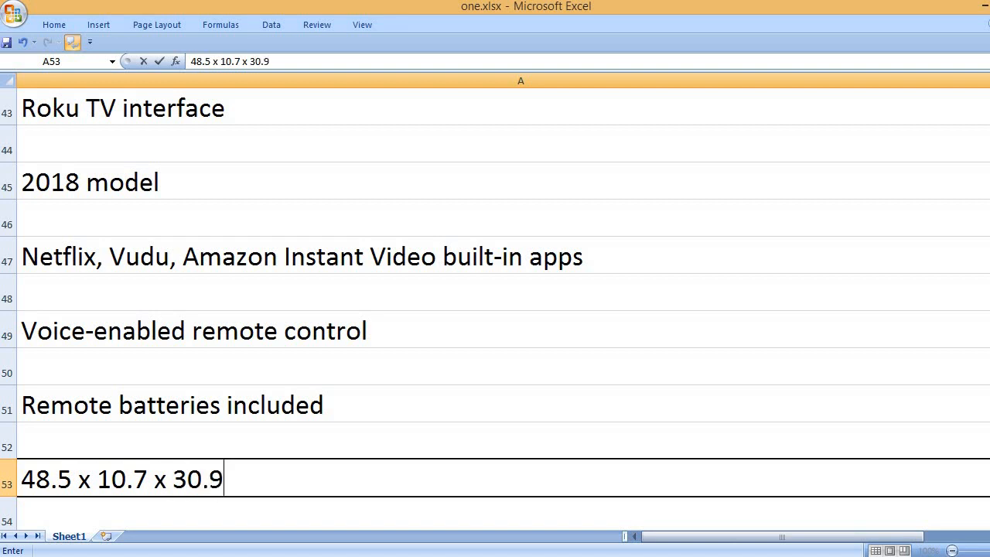
text(inches product dimensions)
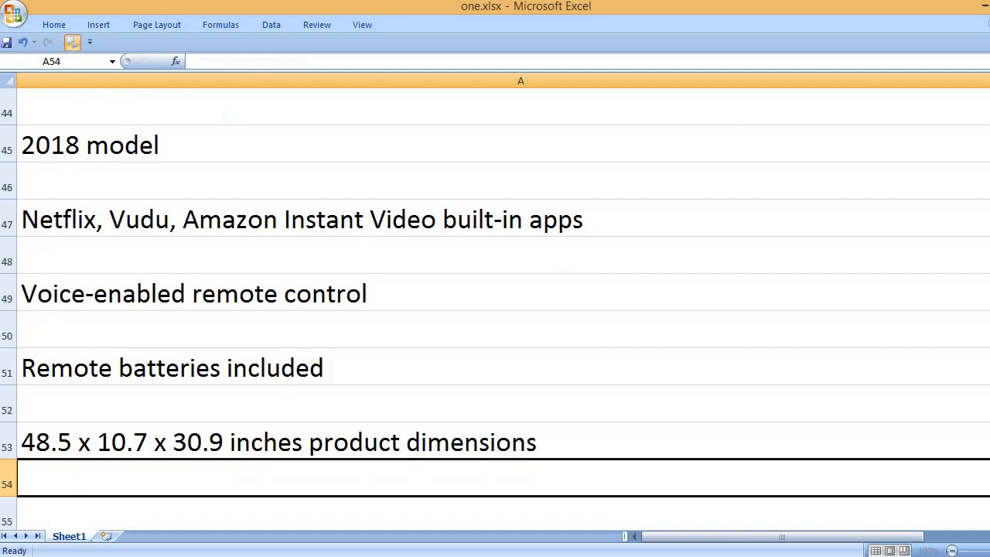
text(38.2)
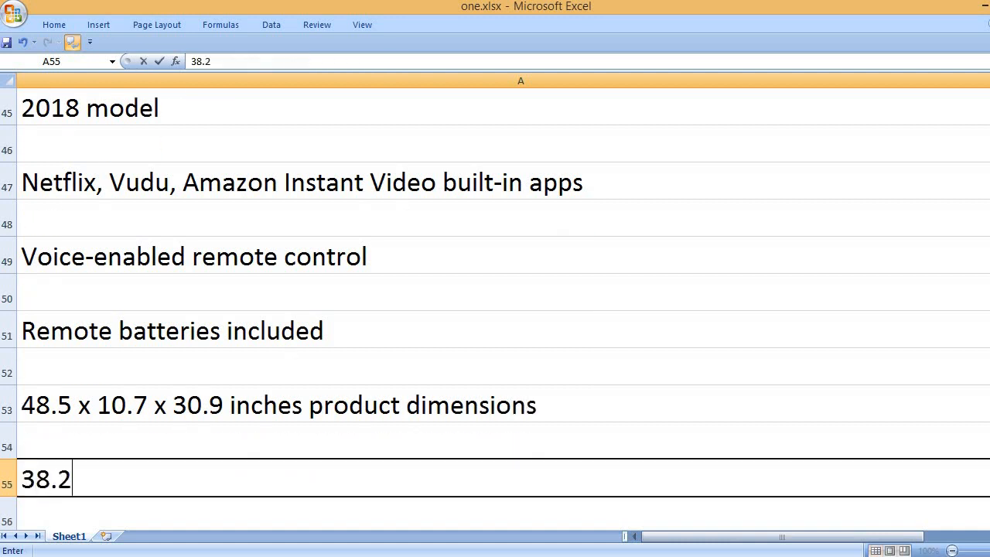
text(pounds e)
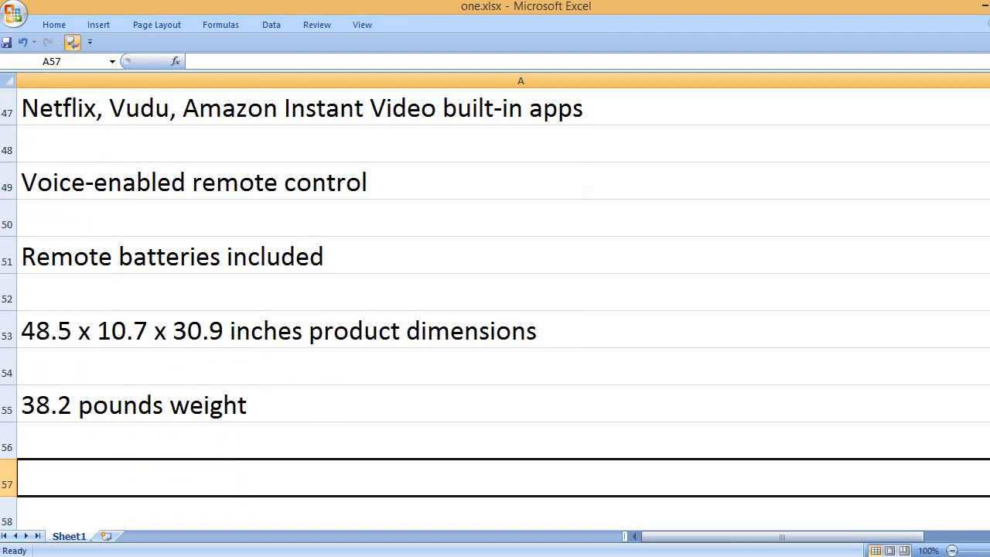
text(Black color)
text(Dolby)
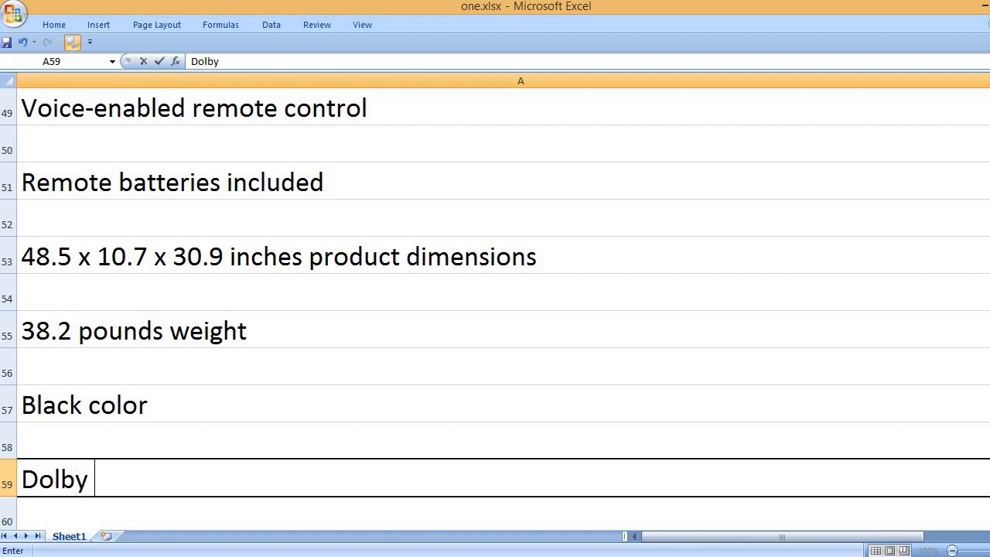
List Dolby Vision HDR, 120 Hz refresh rate, TCL brand and 55R617 model number
text(Vision HDR)
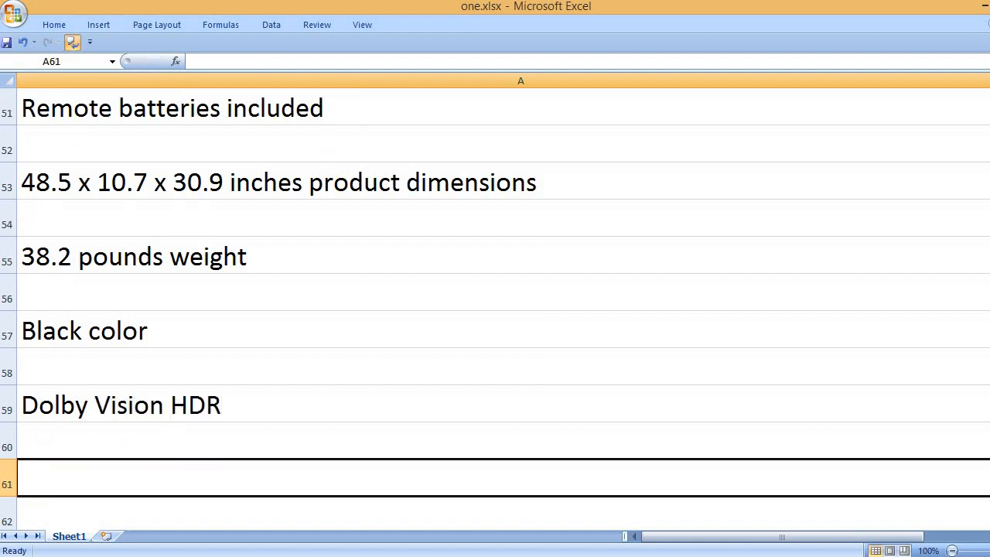
text(120)
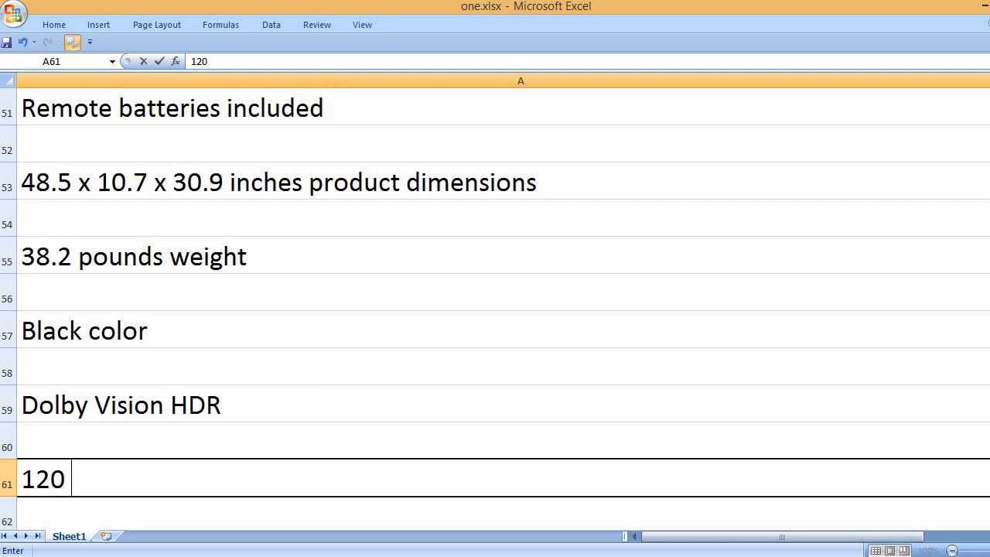
text(Hz refresh rate)
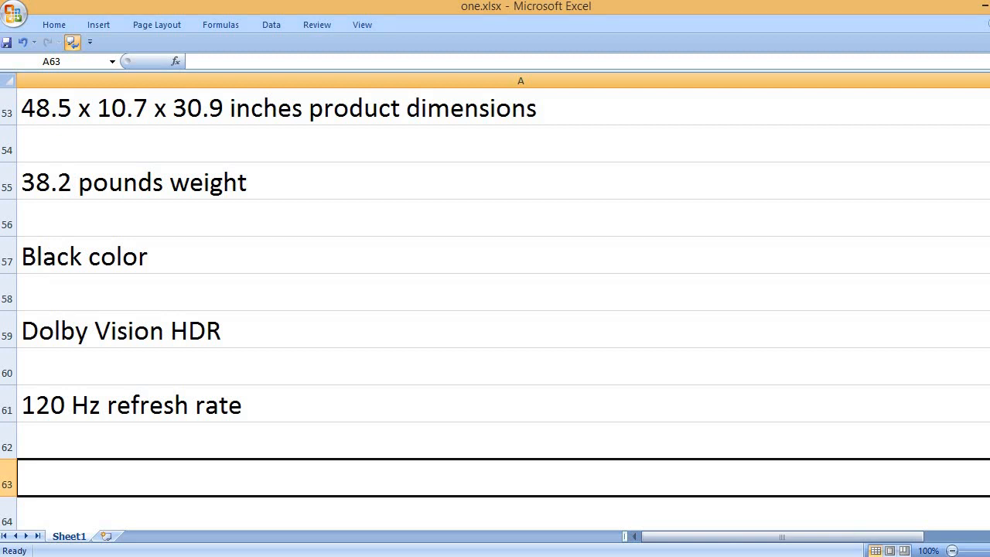
text(TCL brand name)
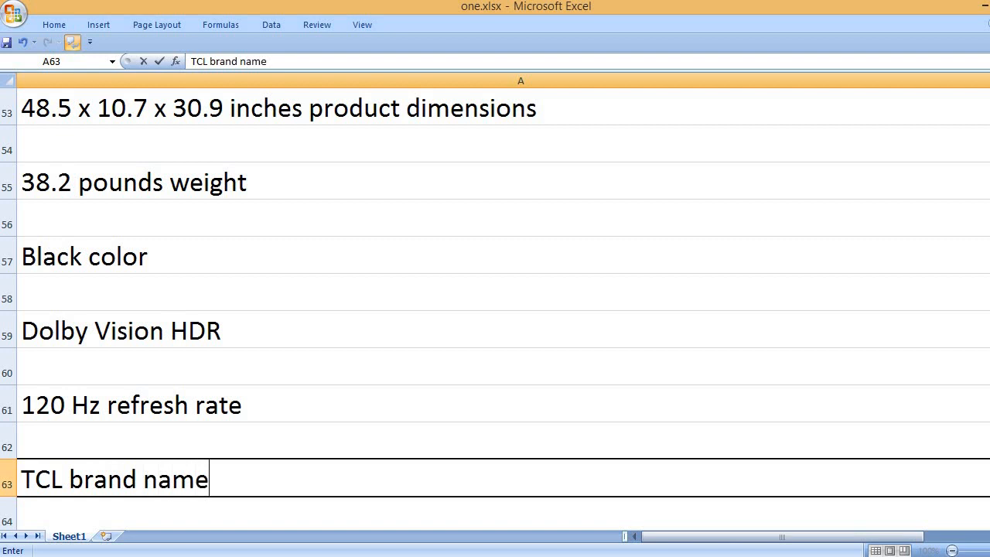
text(5)
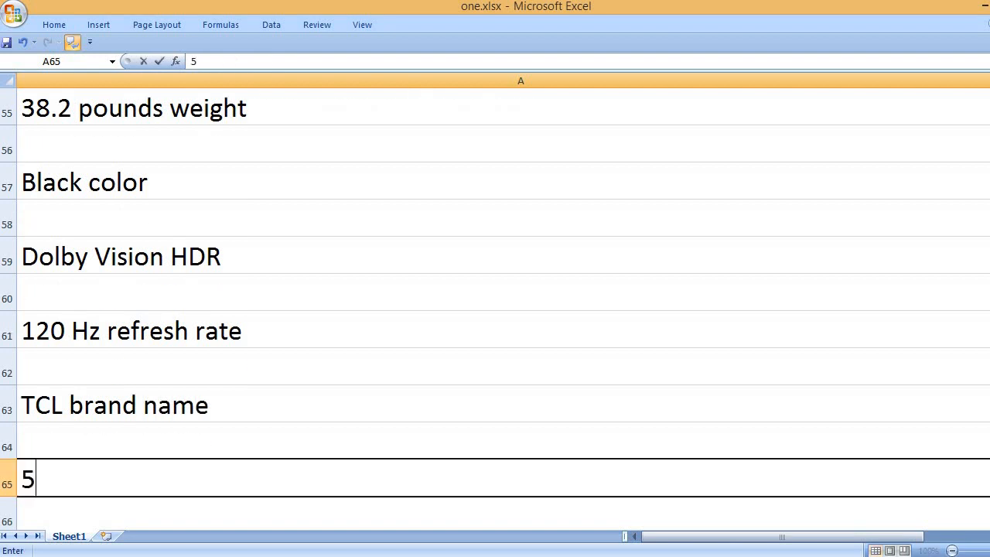
text(5R)
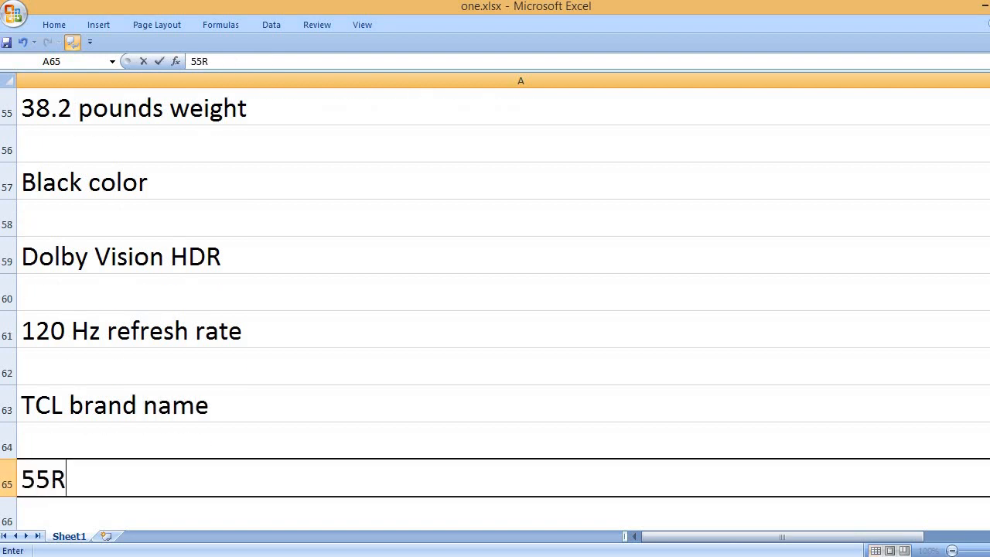
text(617 model number)
text(That’s it,)
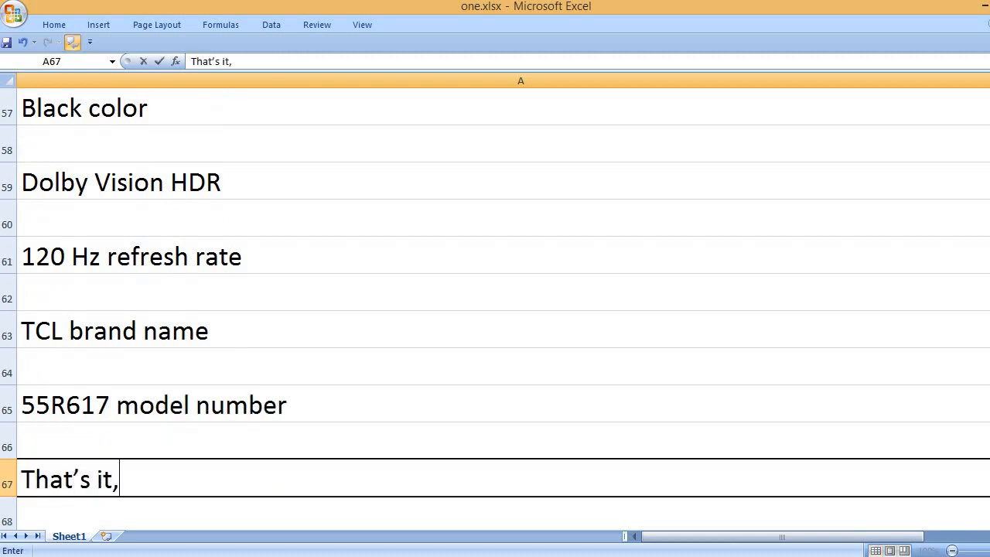
Write the closing 'That's it, please like, comment and subscribe' line in A67
text(please li)
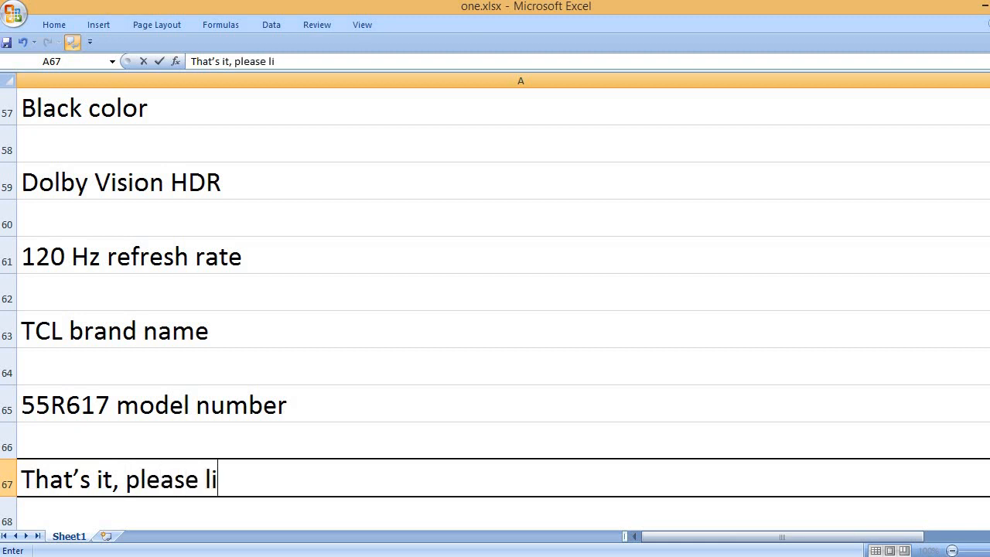
text(ke, comment)
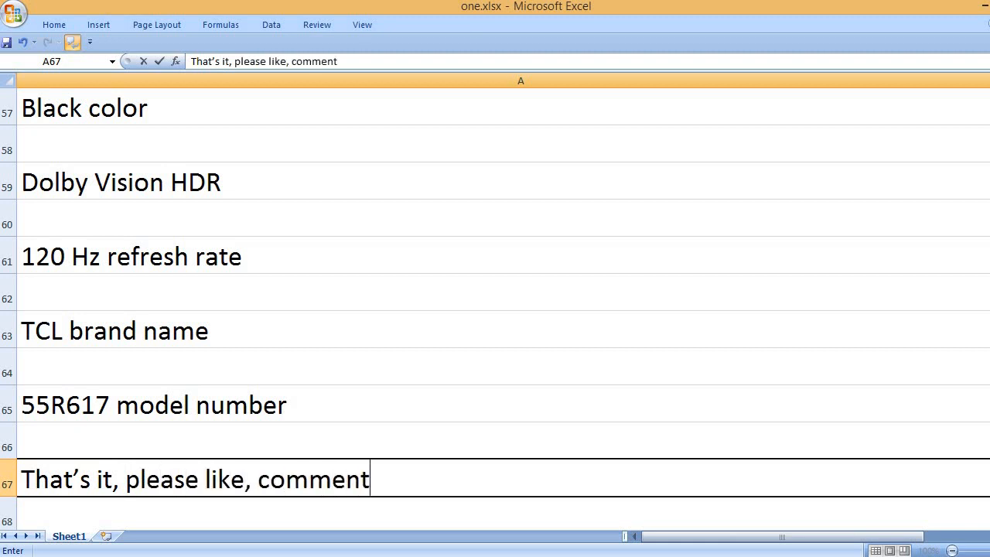
text(and subscrib)
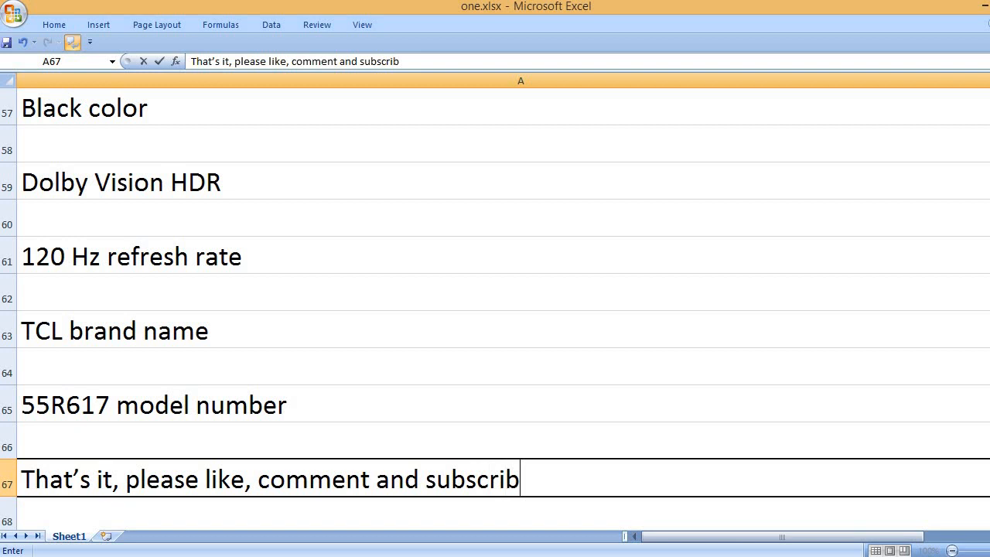